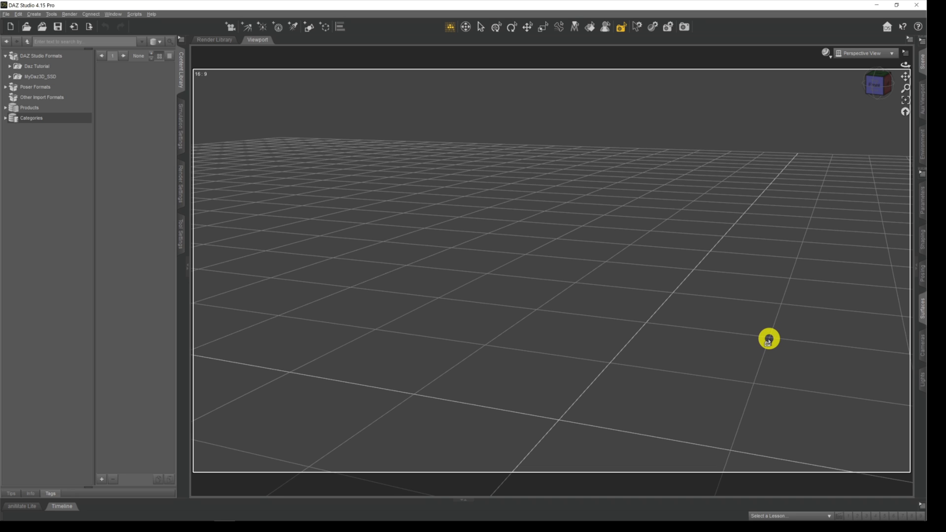
mouse_move(776, 348)
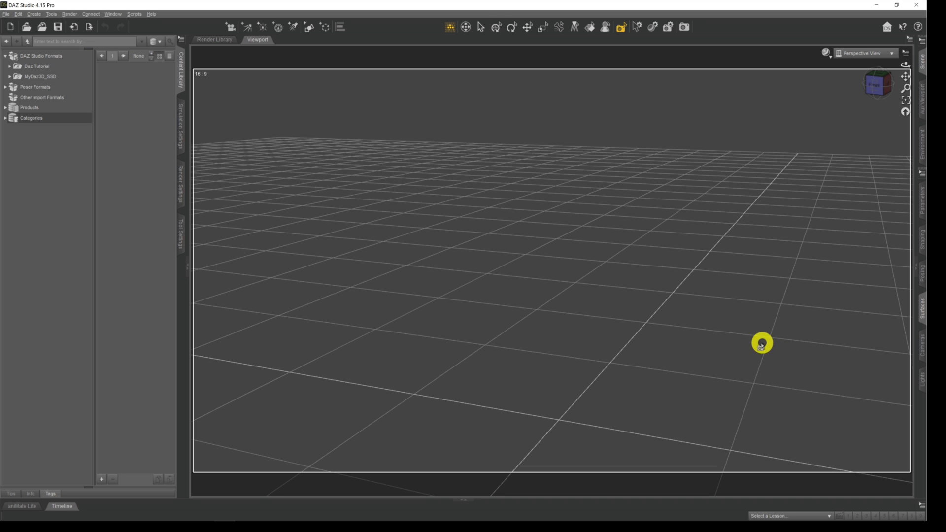
mouse_move(758, 335)
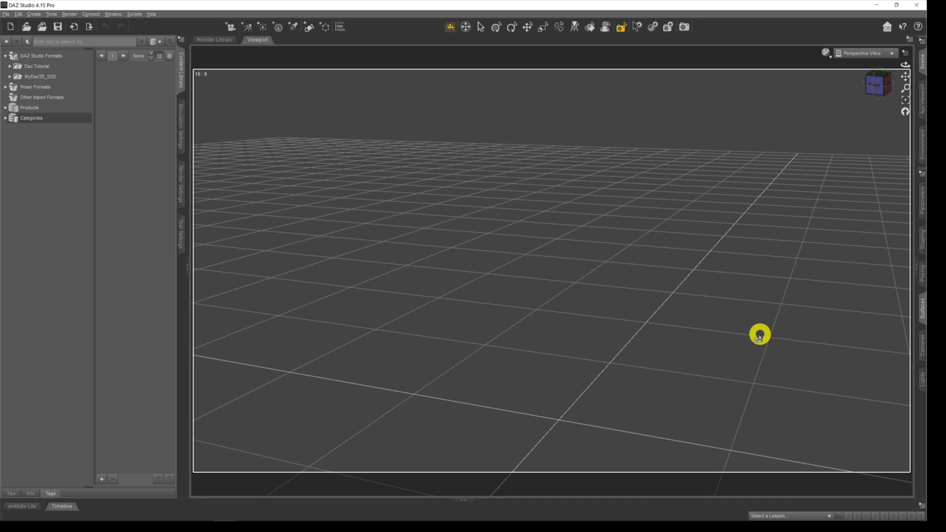
mouse_move(761, 332)
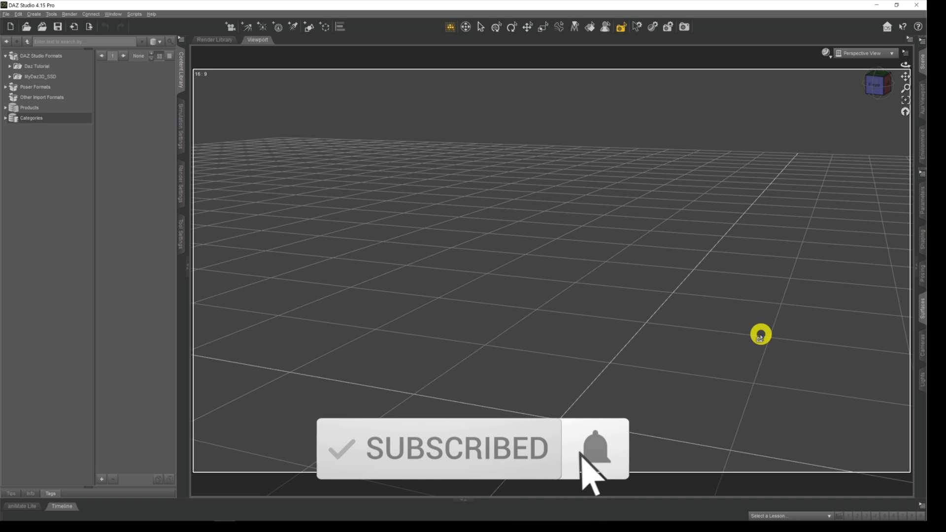
Expand the Daz Tutorial content folder, then expand MyDaz3D_SSD to list its contents.
click(594, 449)
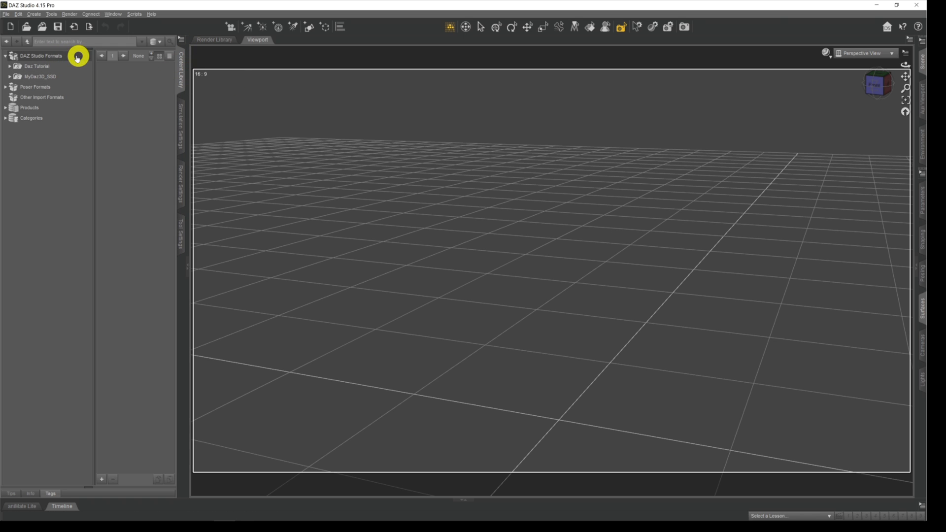
click(37, 66)
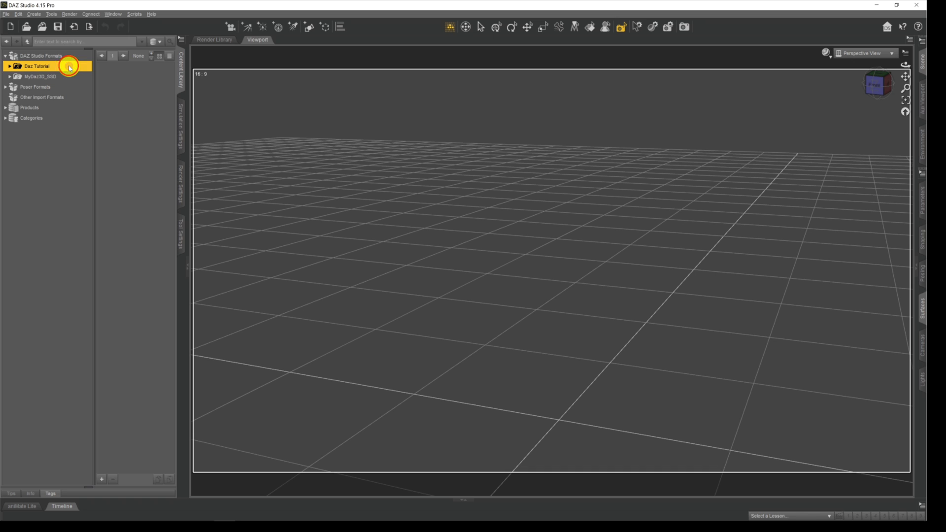
click(9, 66)
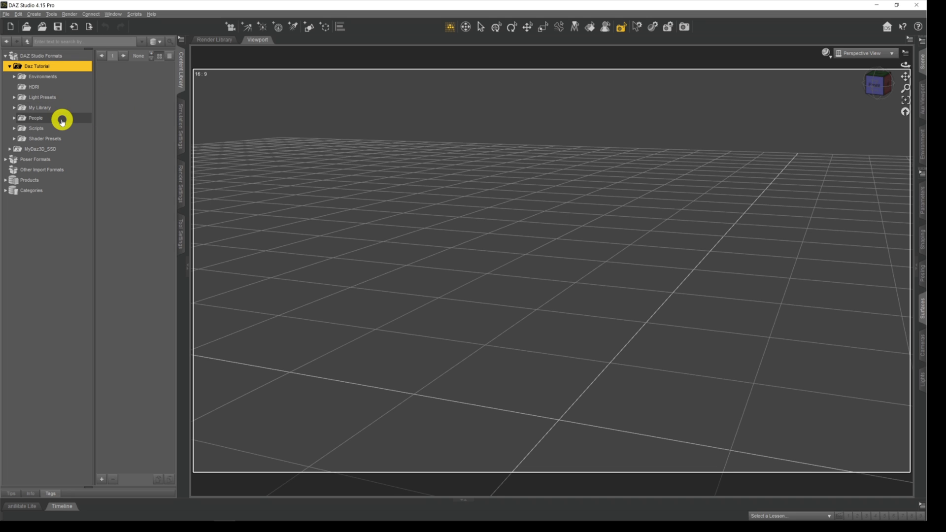
mouse_move(71, 118)
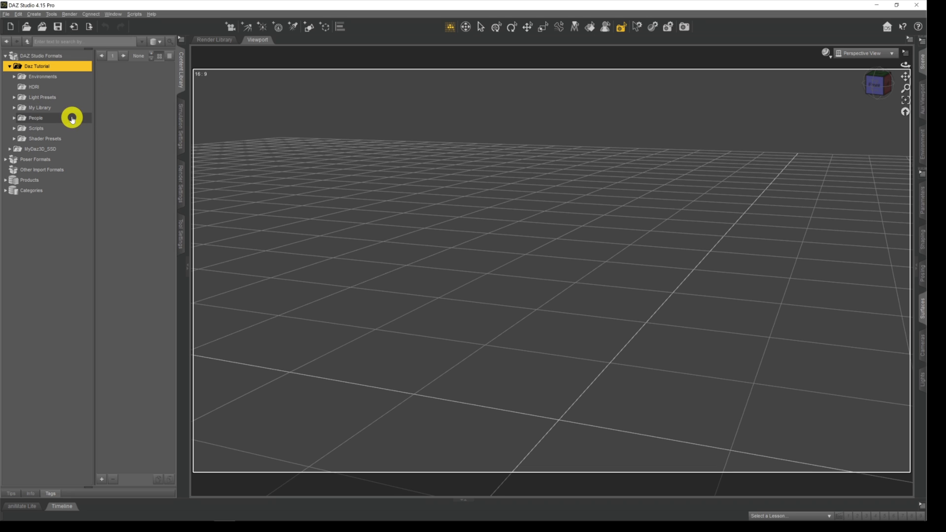
mouse_move(71, 150)
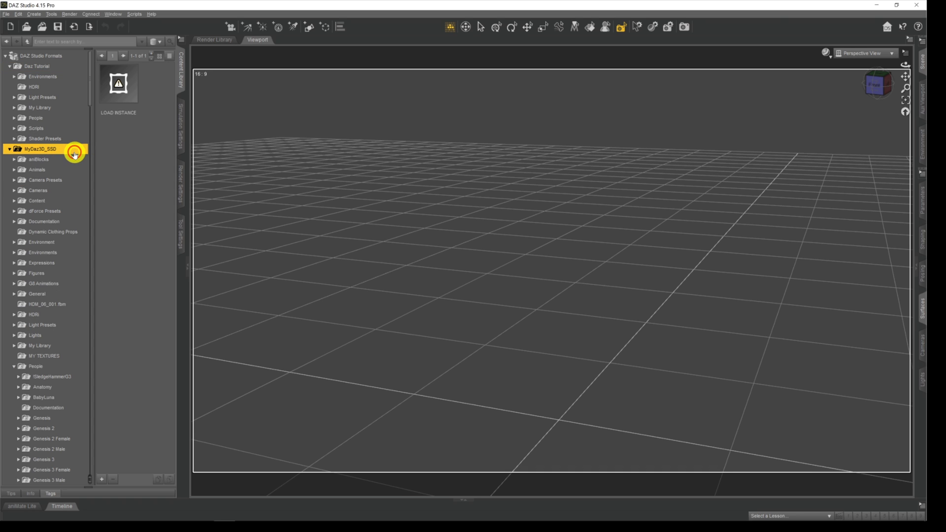
click(9, 148)
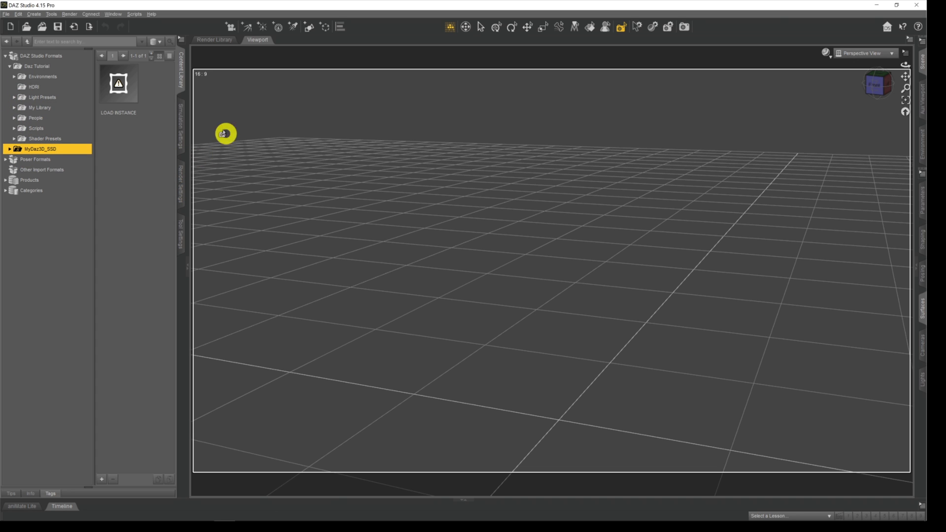
mouse_move(18, 15)
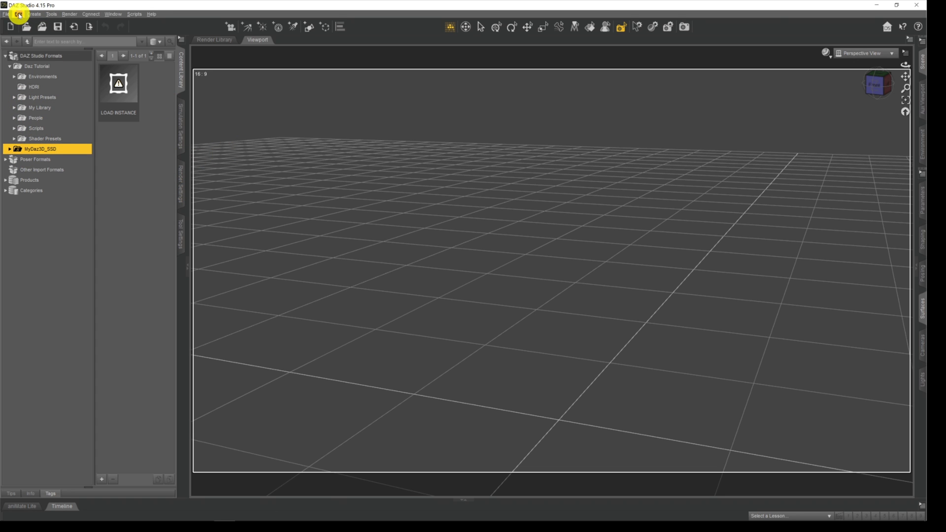
In Preferences, show the Content Directory Manager with DAZ Studio Formats expanded to its Daz Tutorial and MyDaz3D_SSD directories.
click(18, 14)
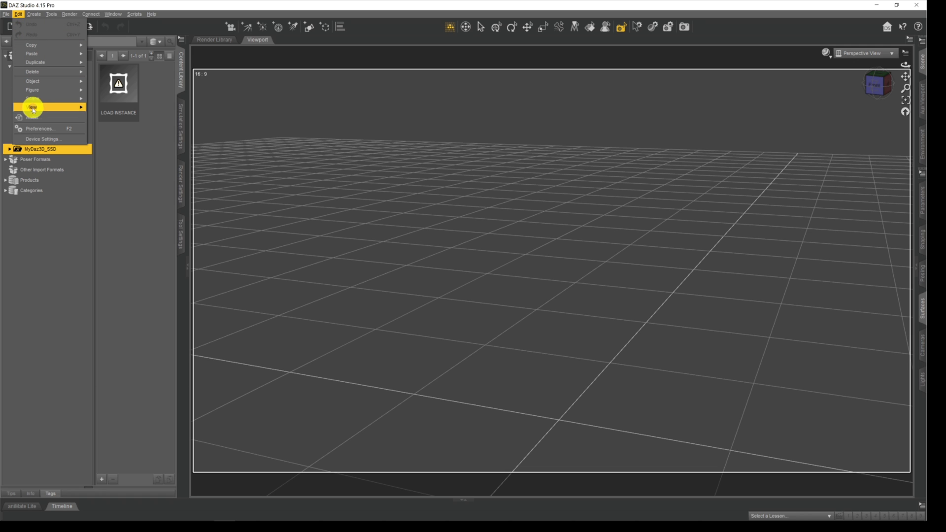
click(41, 129)
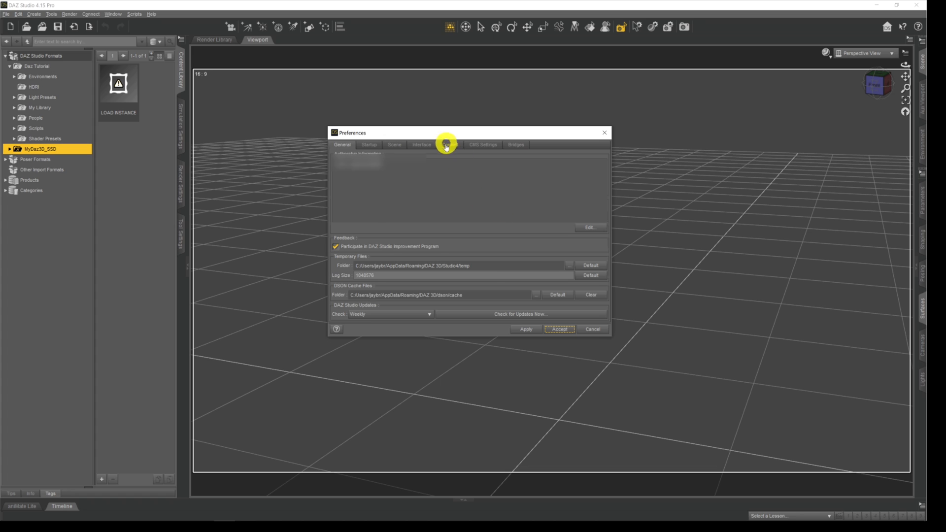
click(449, 145)
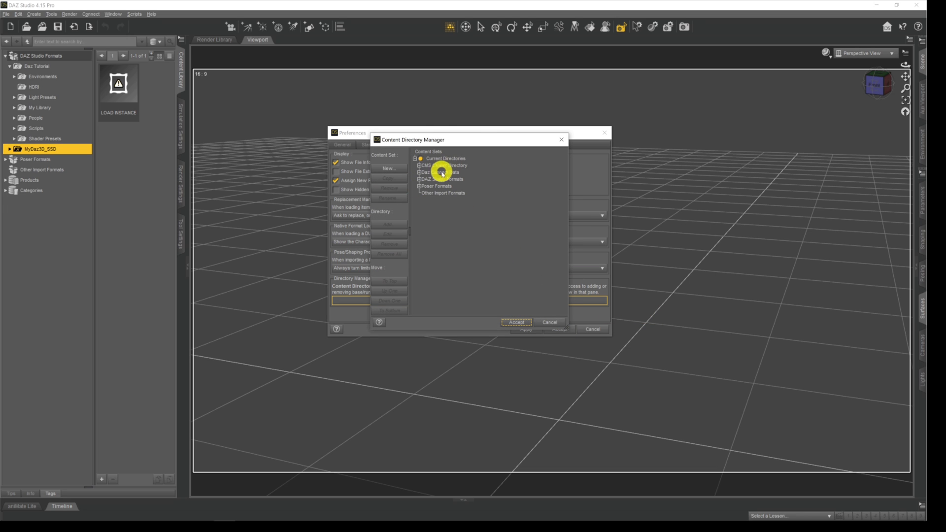
mouse_move(474, 195)
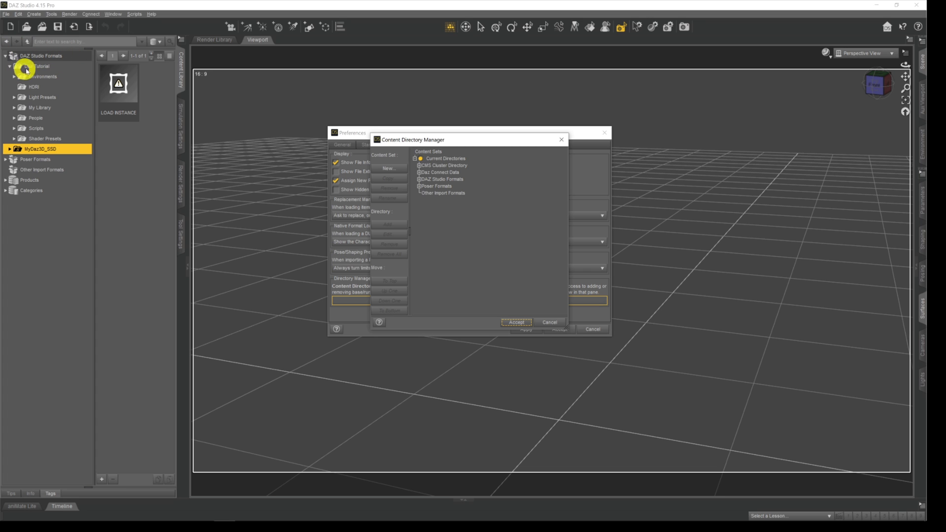
click(451, 179)
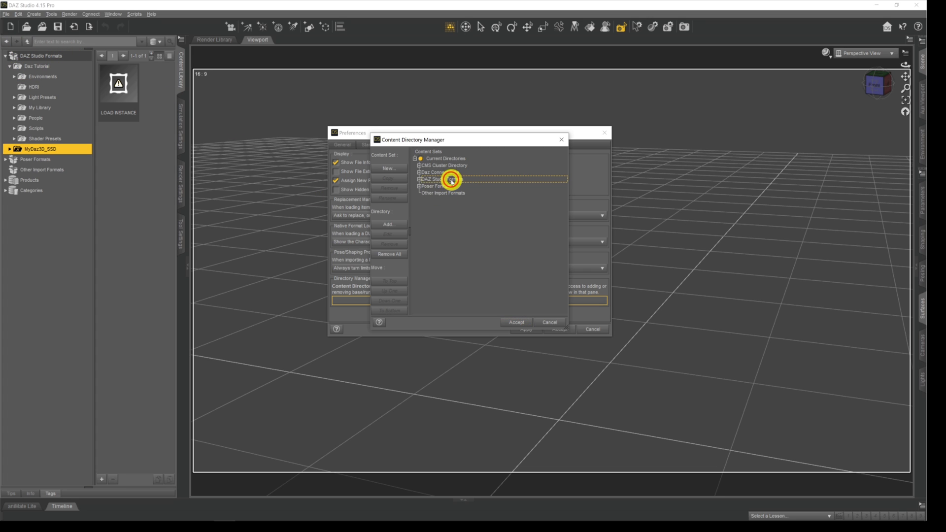
click(417, 179)
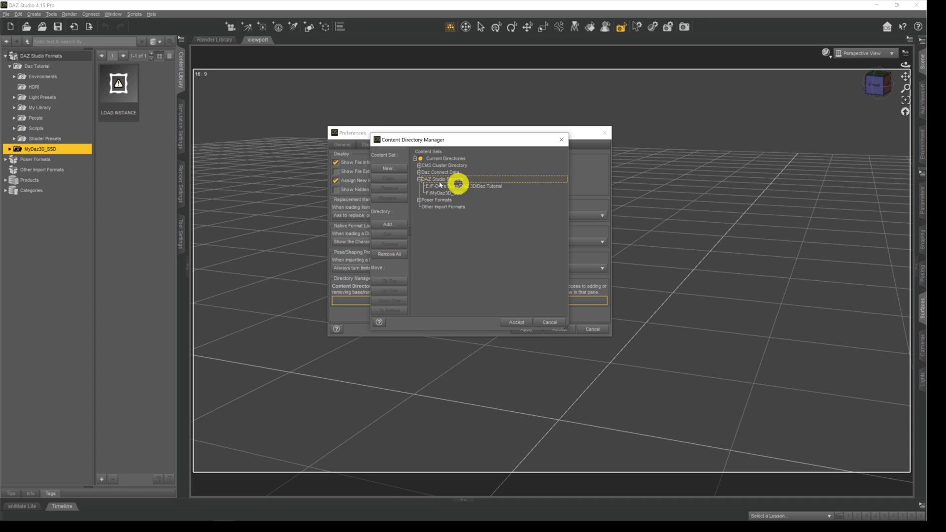
mouse_move(69, 159)
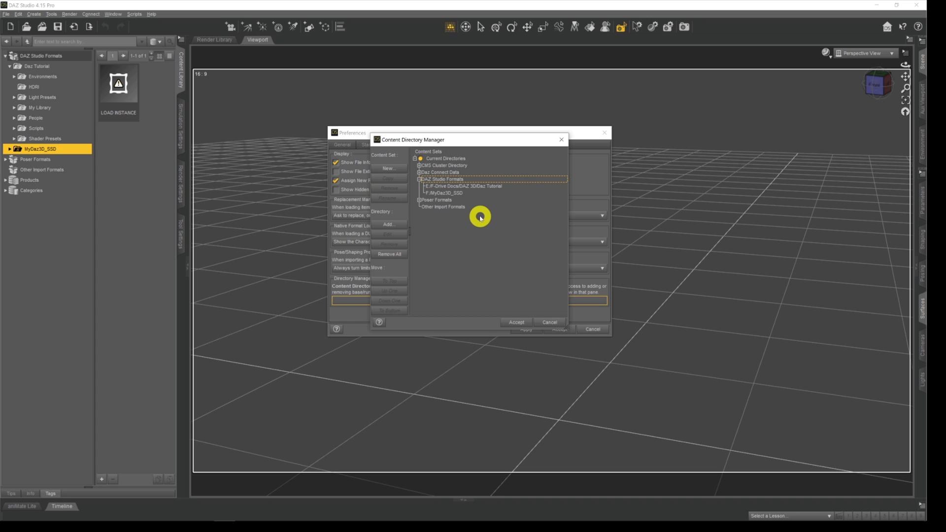
mouse_move(471, 220)
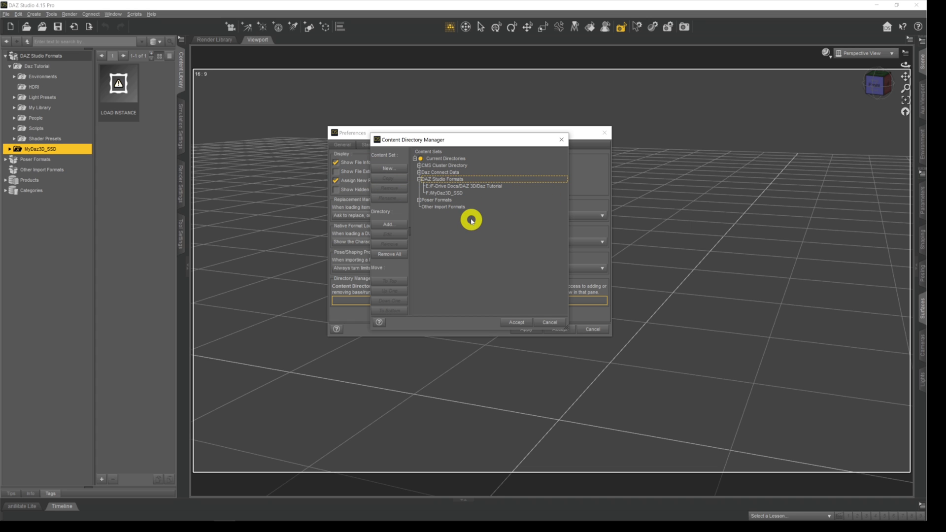
mouse_move(458, 243)
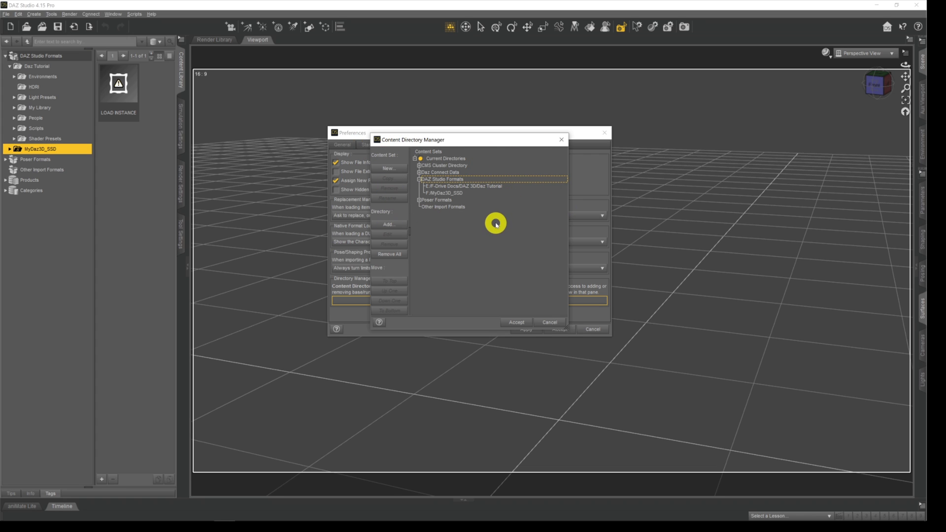
mouse_move(501, 244)
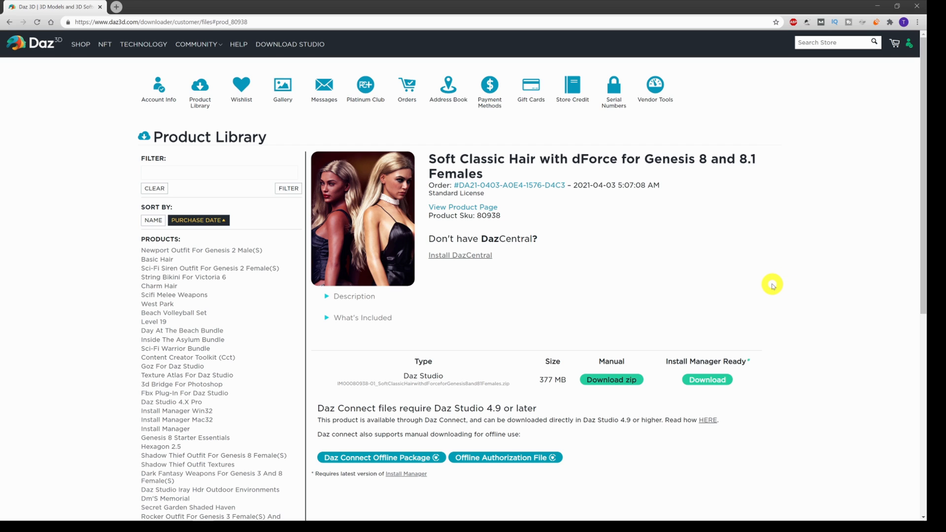
mouse_move(339, 127)
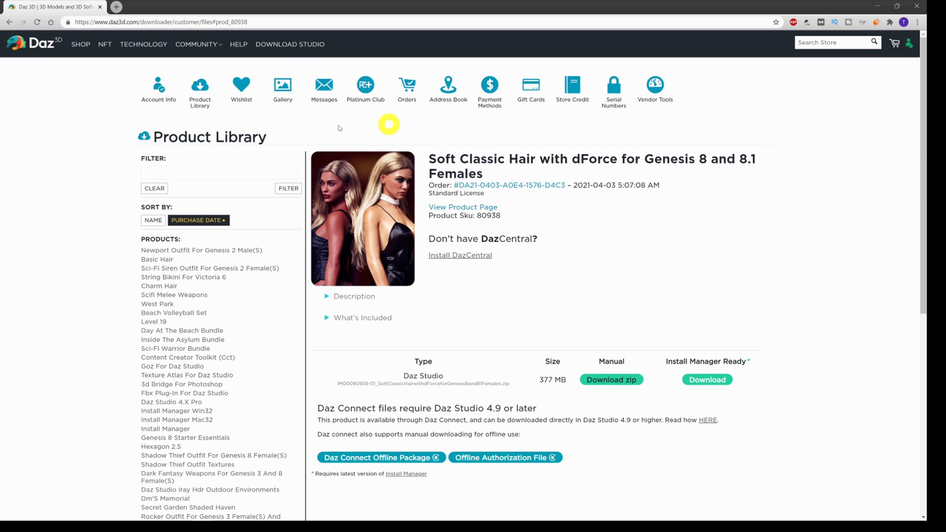
mouse_move(737, 187)
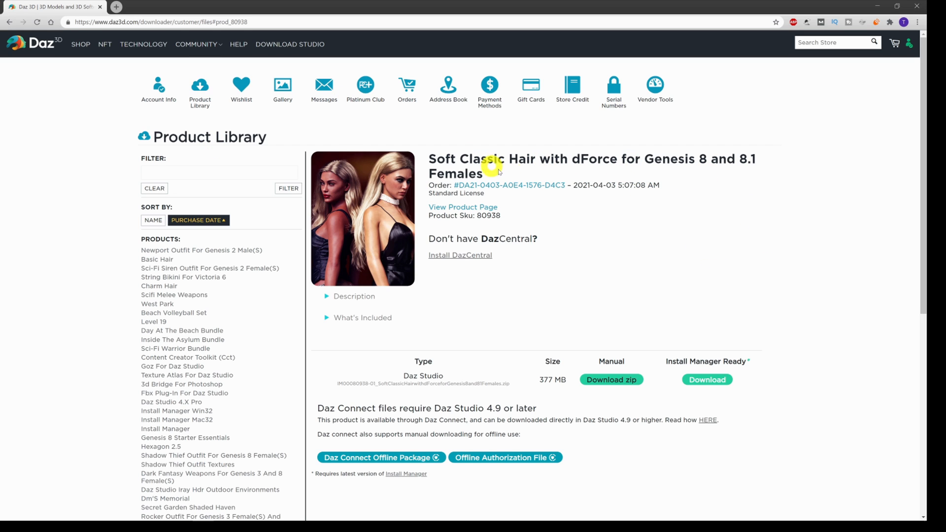
mouse_move(724, 340)
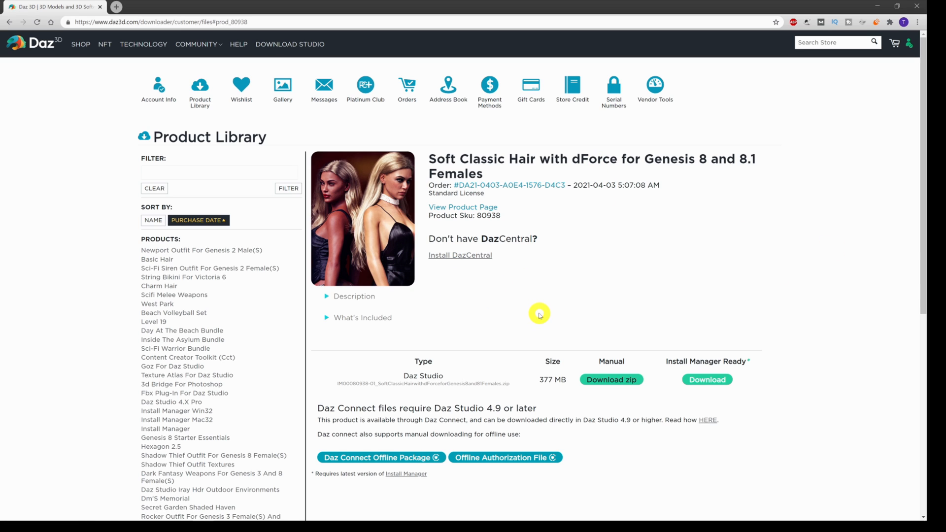
mouse_move(547, 313)
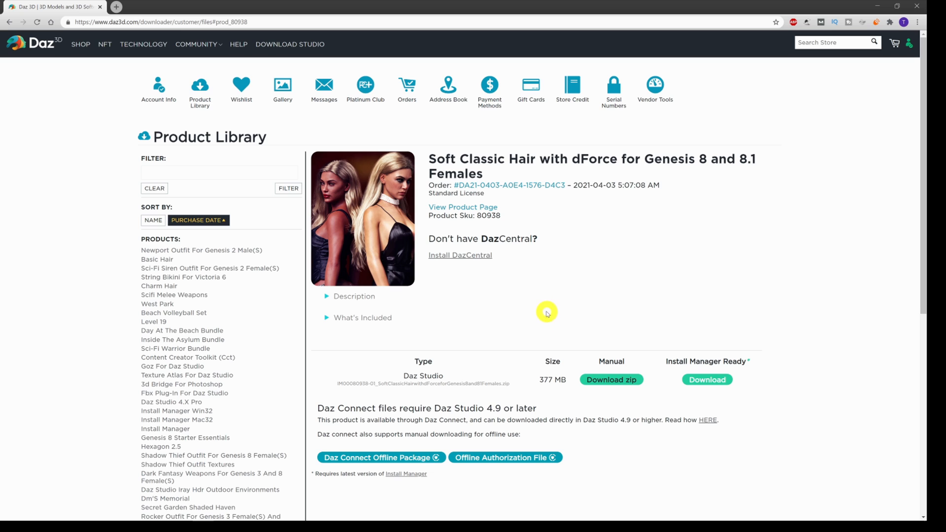
mouse_move(586, 266)
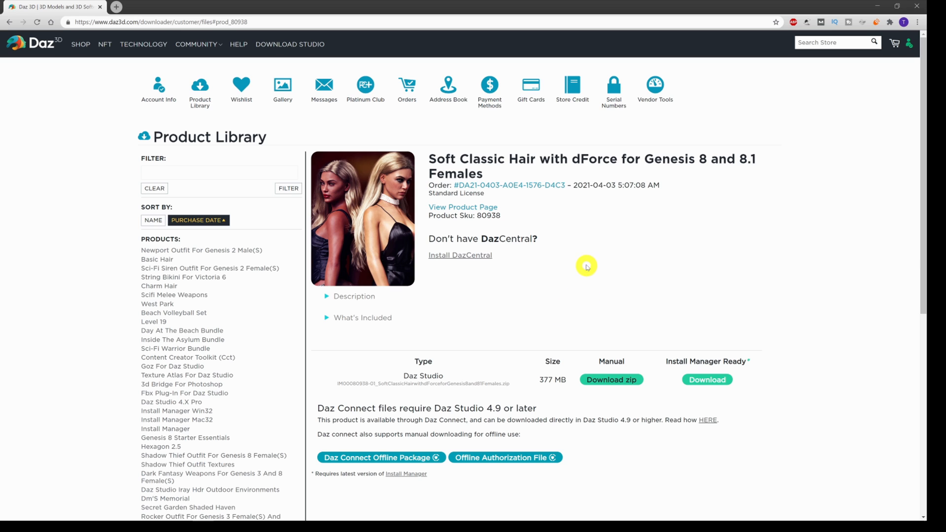
mouse_move(270, 143)
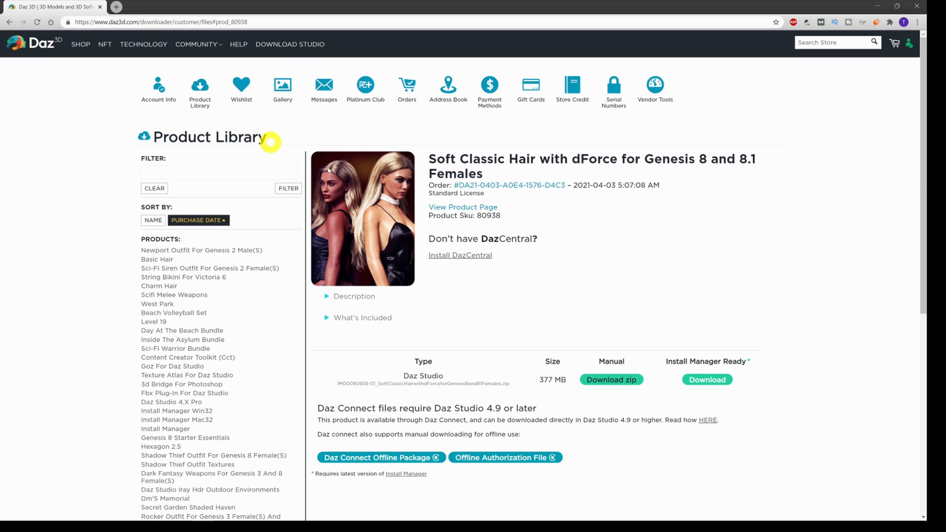
Go to the Soft Classic Hair with dForce product's download page in the Daz 3D Product Library.
click(907, 43)
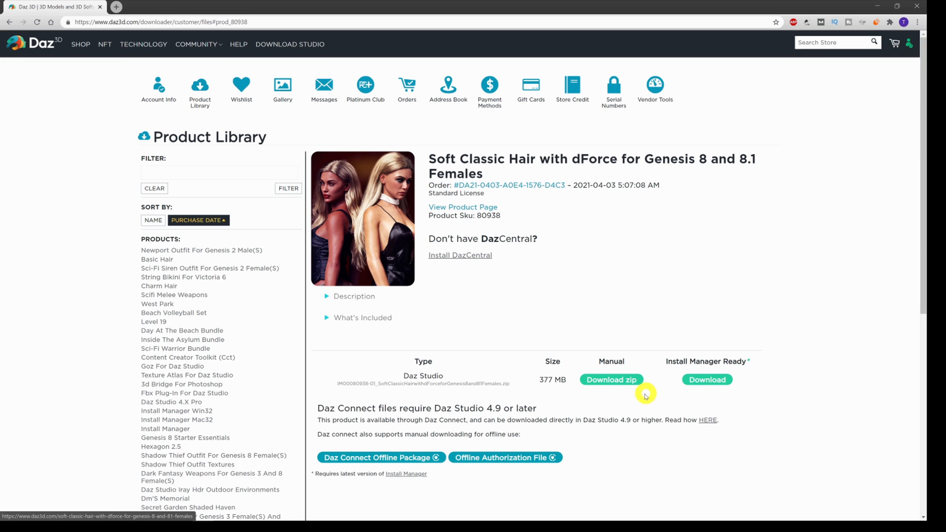
mouse_move(545, 343)
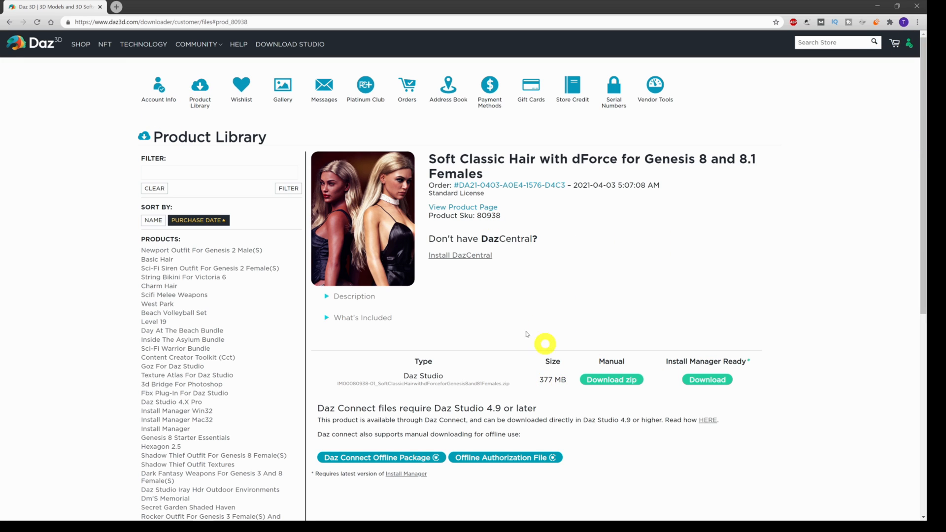
mouse_move(540, 345)
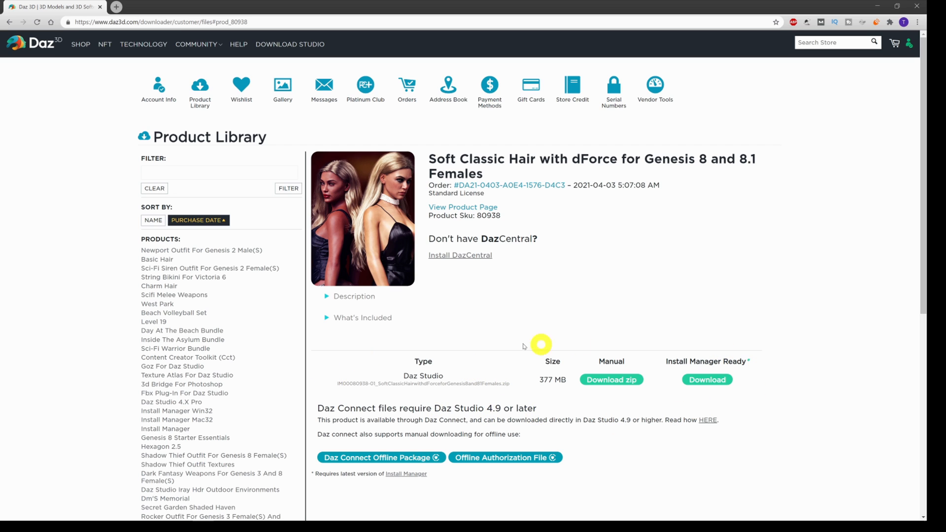
mouse_move(543, 369)
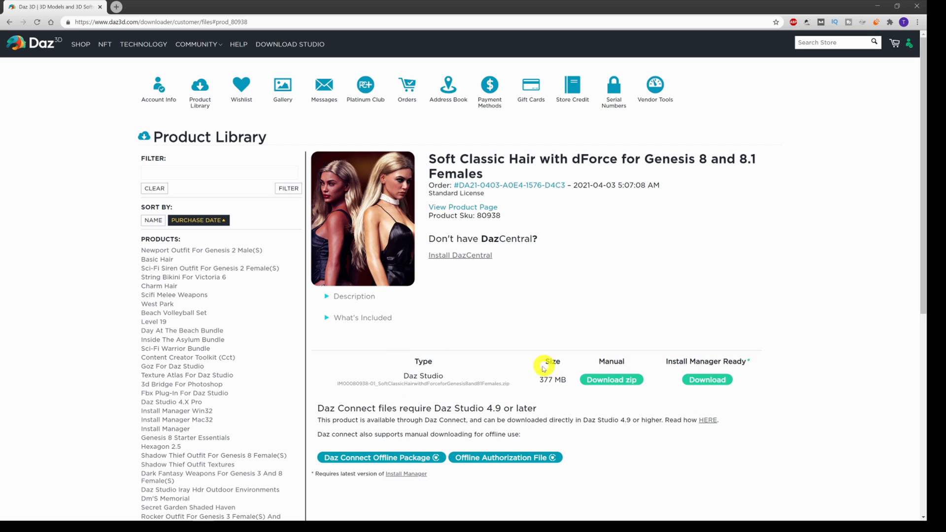
mouse_move(611, 361)
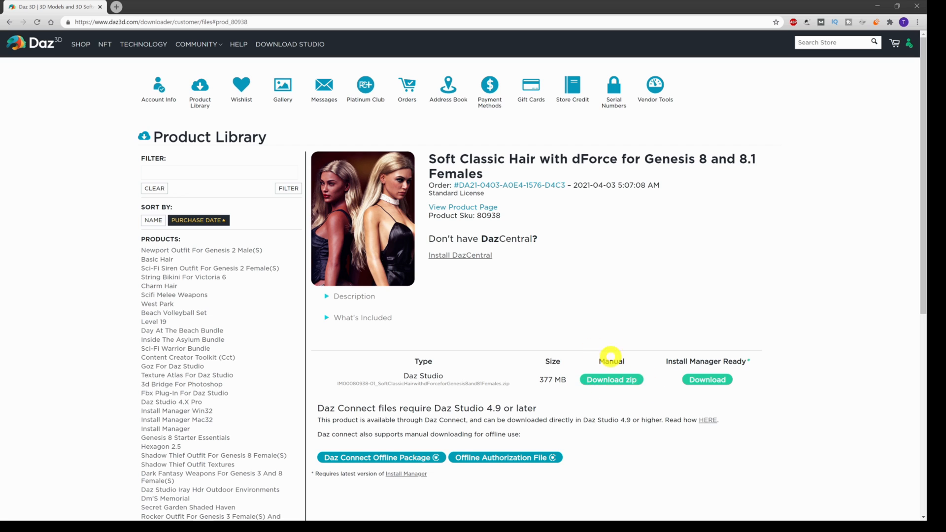
Start the manual zip download of the Daz Studio file for Soft Classic Hair.
click(611, 379)
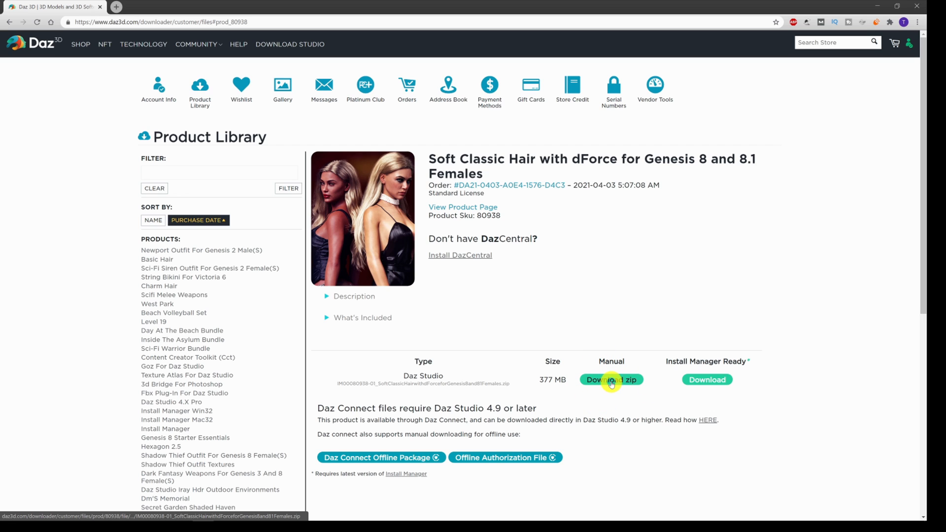
click(611, 380)
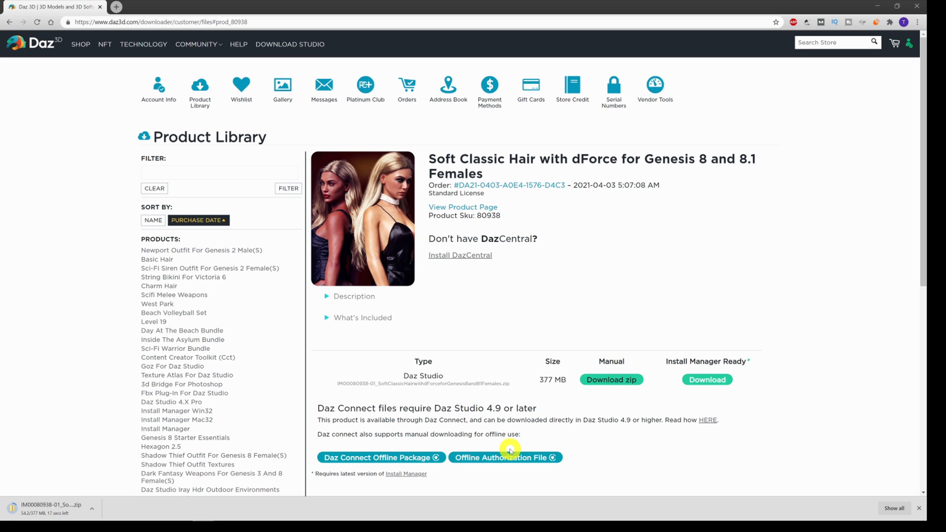
mouse_move(515, 447)
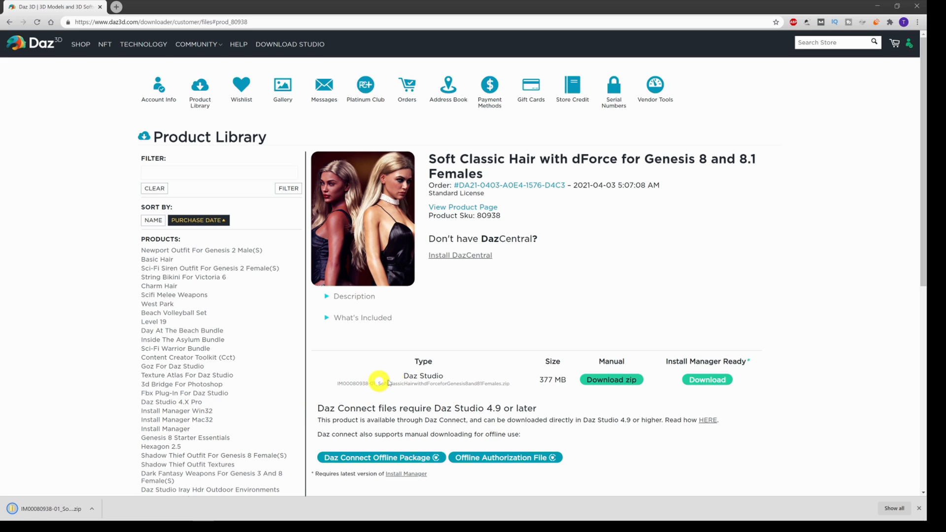
mouse_move(506, 333)
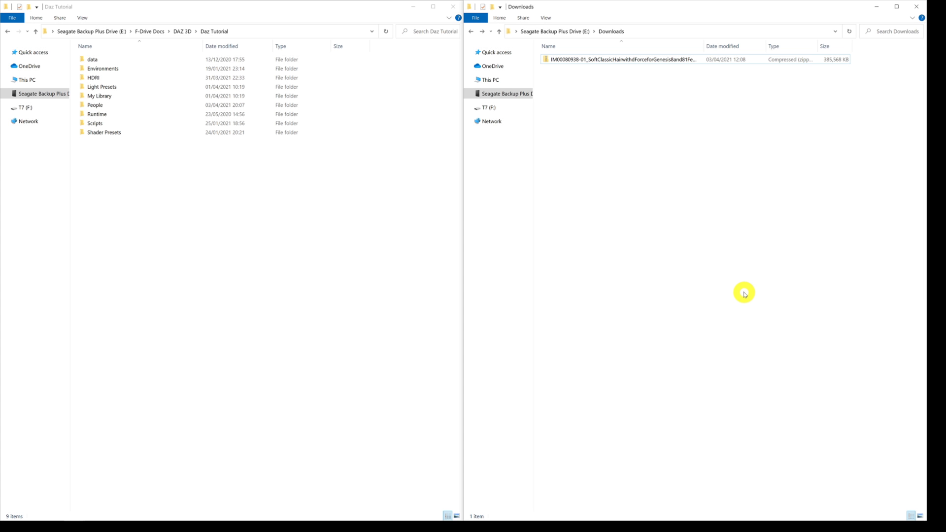
mouse_move(741, 100)
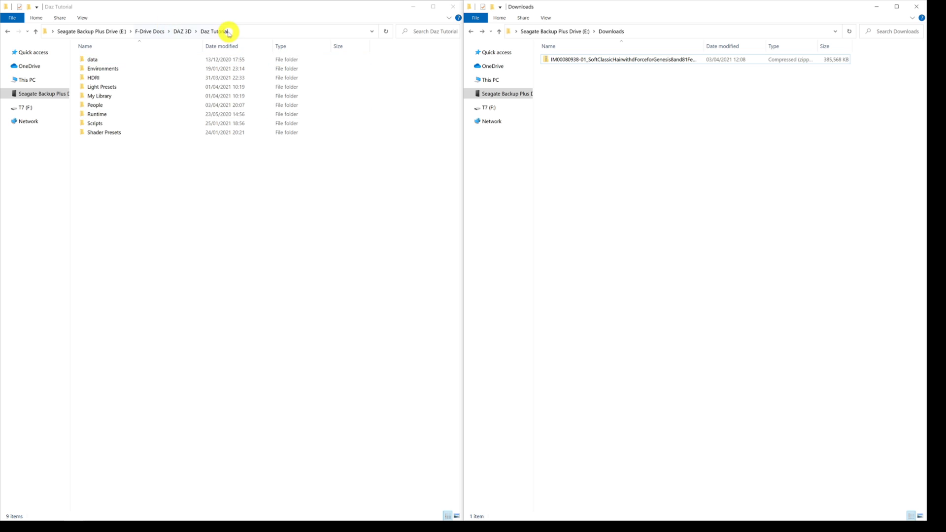
With Daz Tutorial and Downloads side by side, select the hair zip and bring up its 7-Zip actions.
click(226, 32)
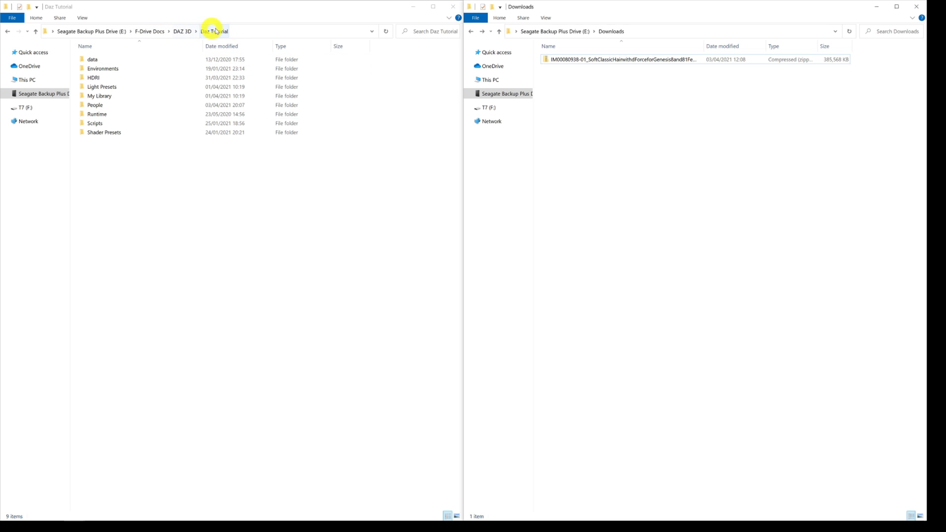
mouse_move(189, 28)
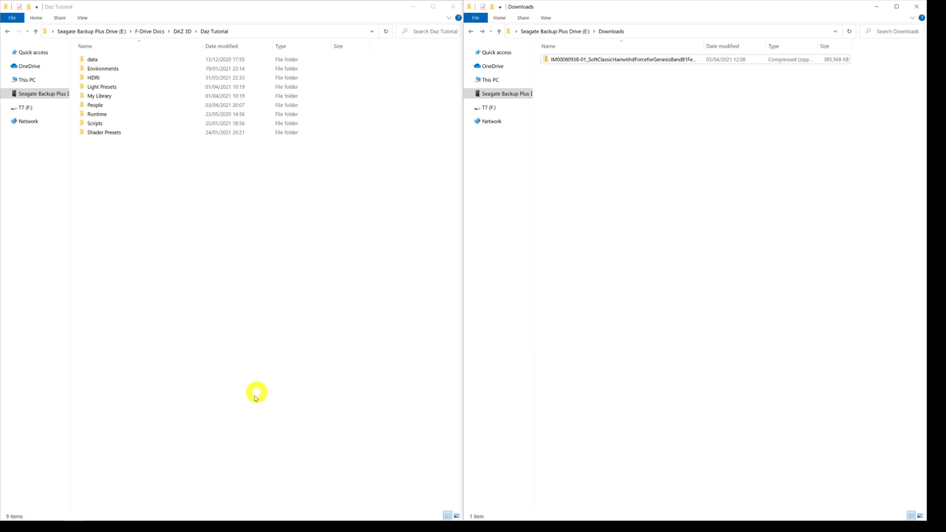
mouse_move(385, 288)
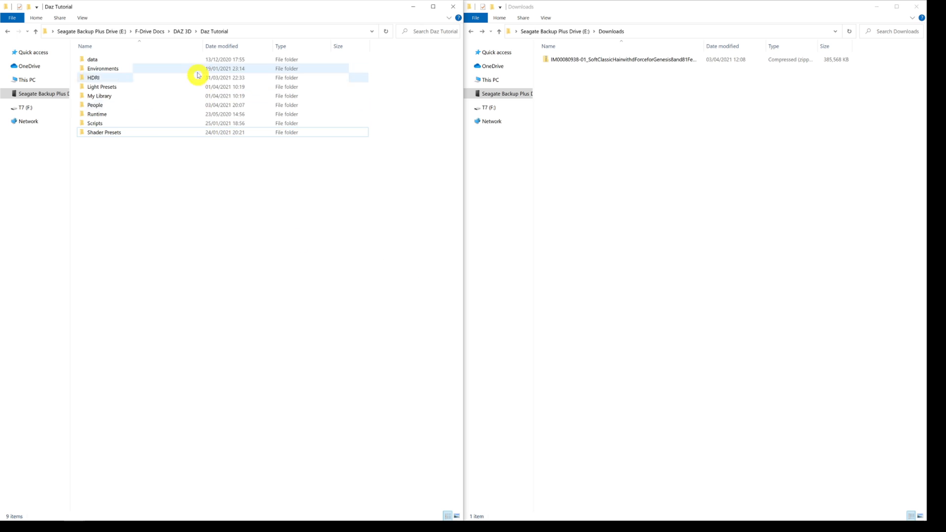
mouse_move(170, 91)
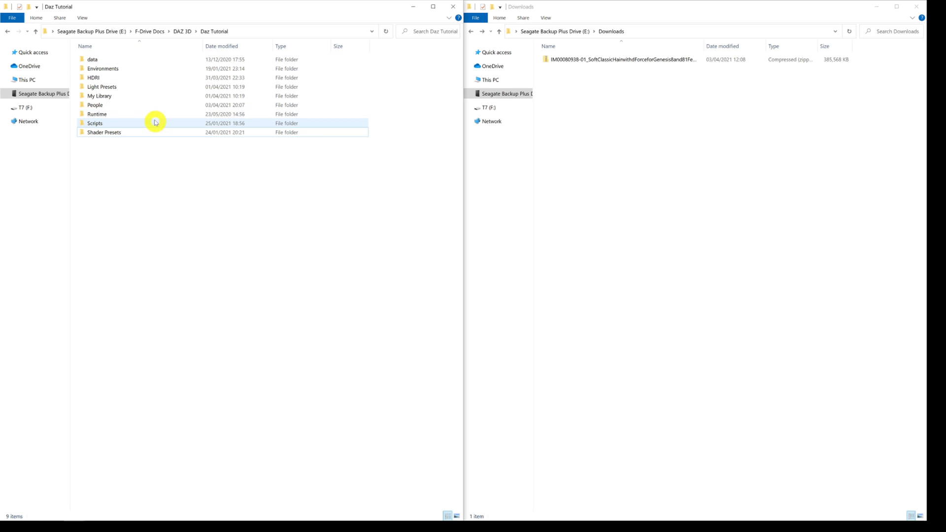
mouse_move(128, 118)
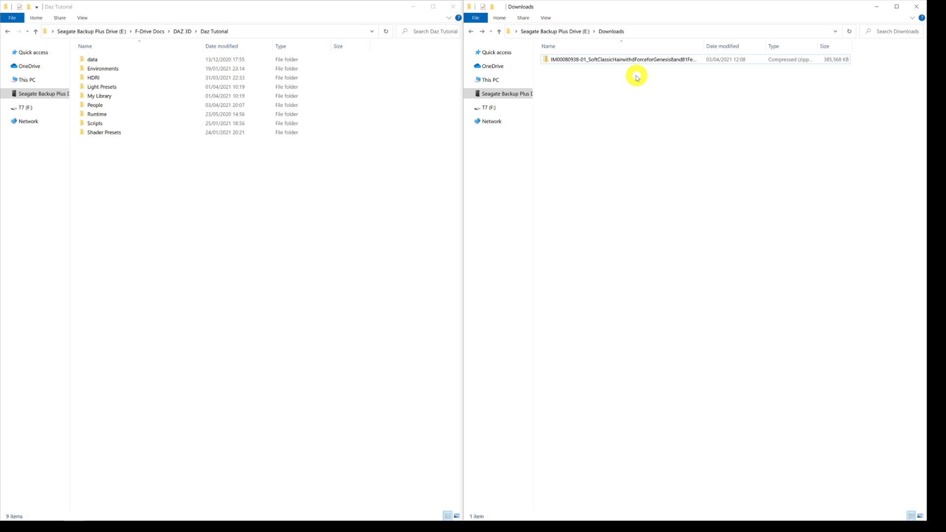
click(622, 59)
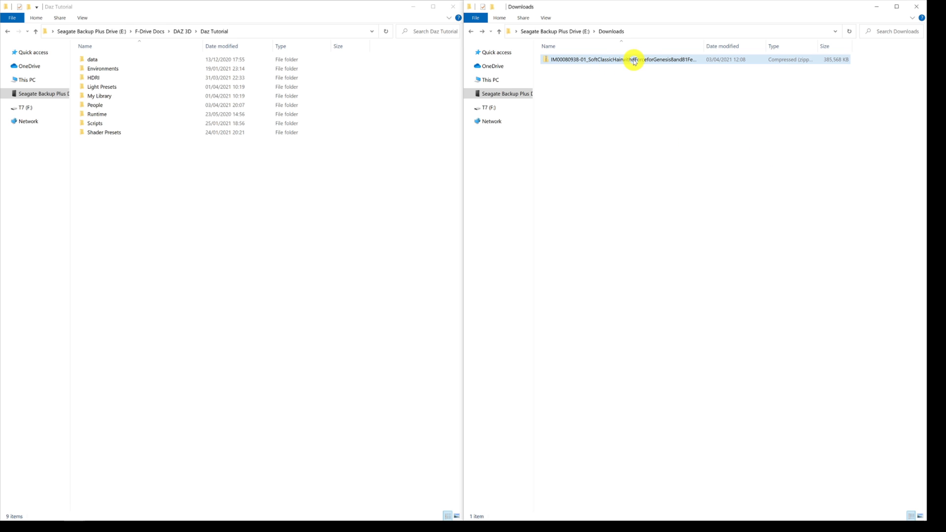
mouse_move(634, 59)
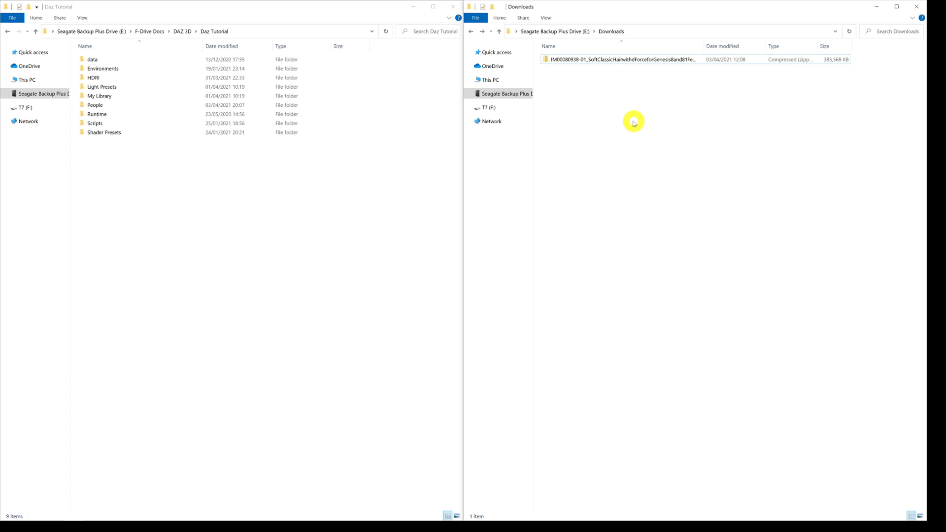
mouse_move(641, 125)
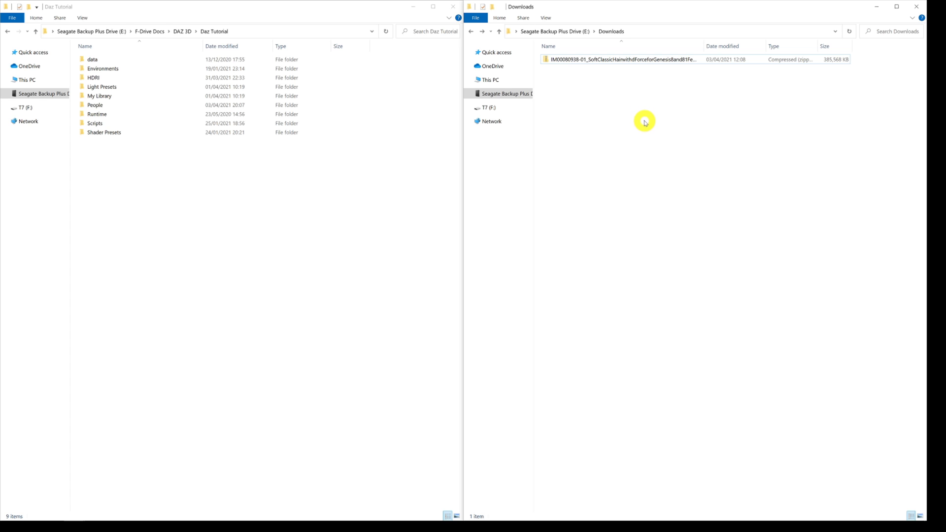
mouse_move(647, 130)
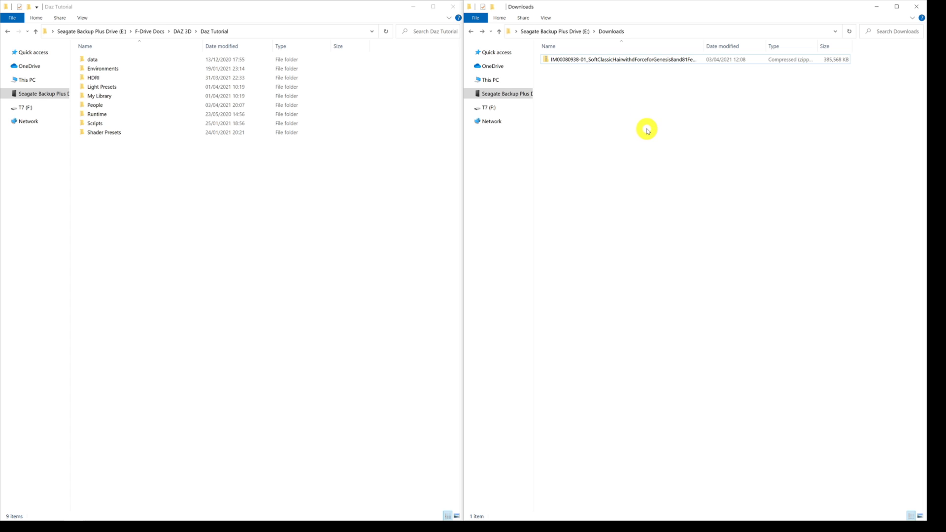
mouse_move(634, 72)
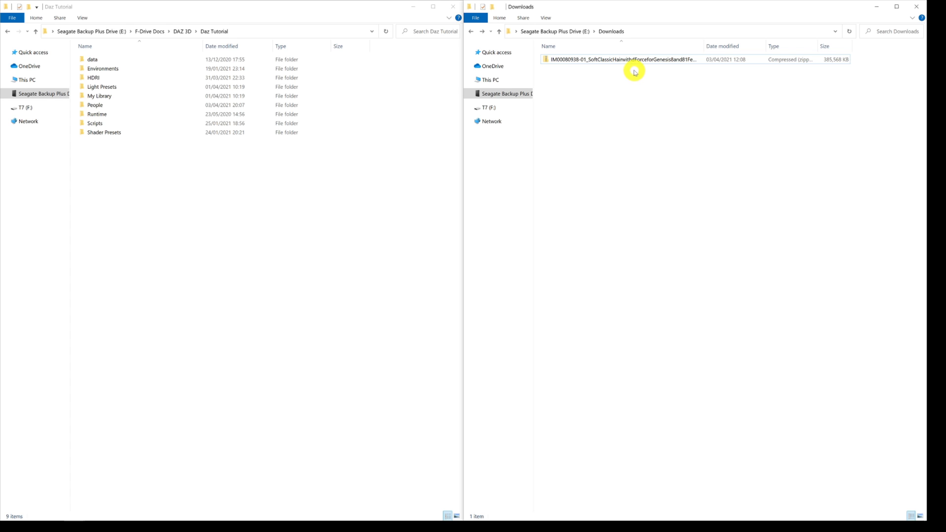
mouse_move(608, 88)
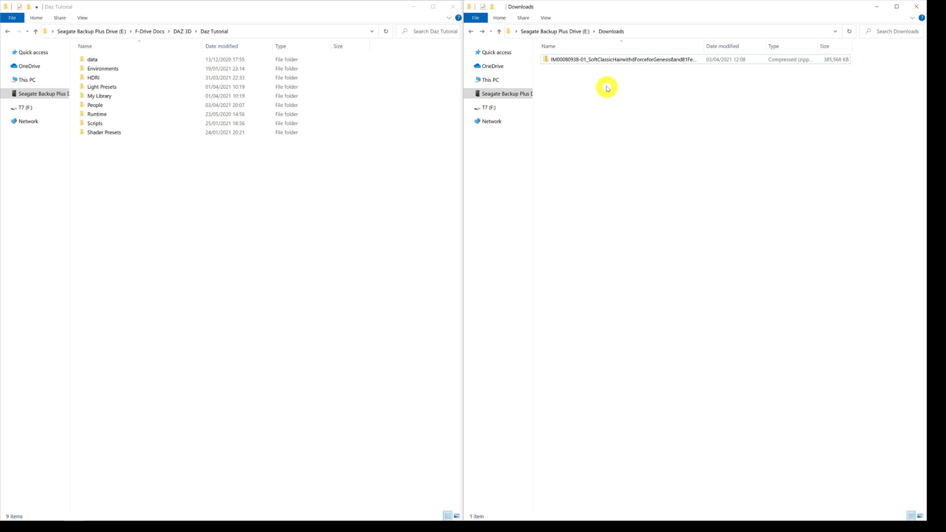
click(621, 59)
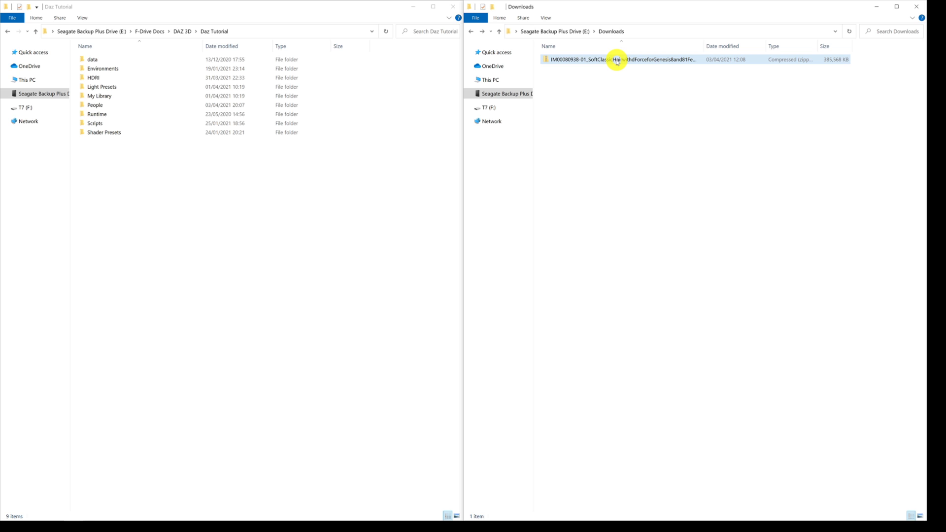
mouse_move(617, 59)
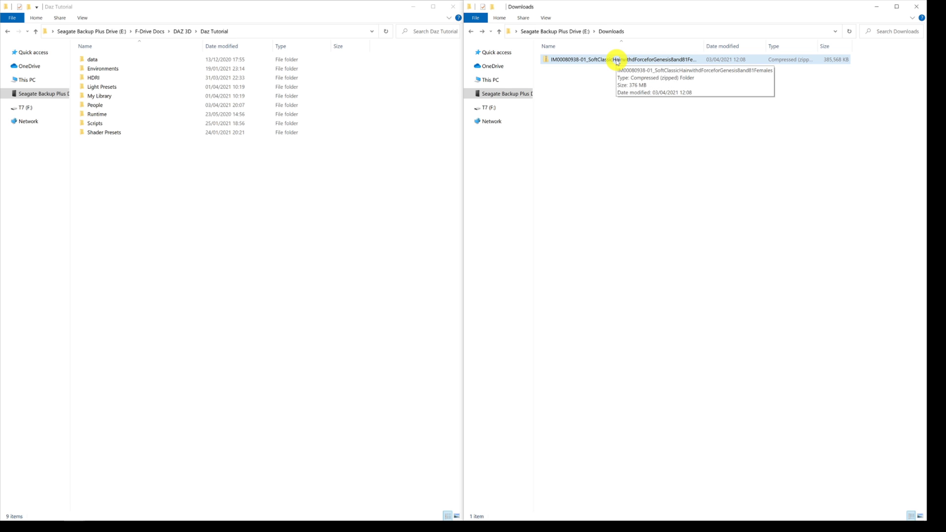
right_click(617, 59)
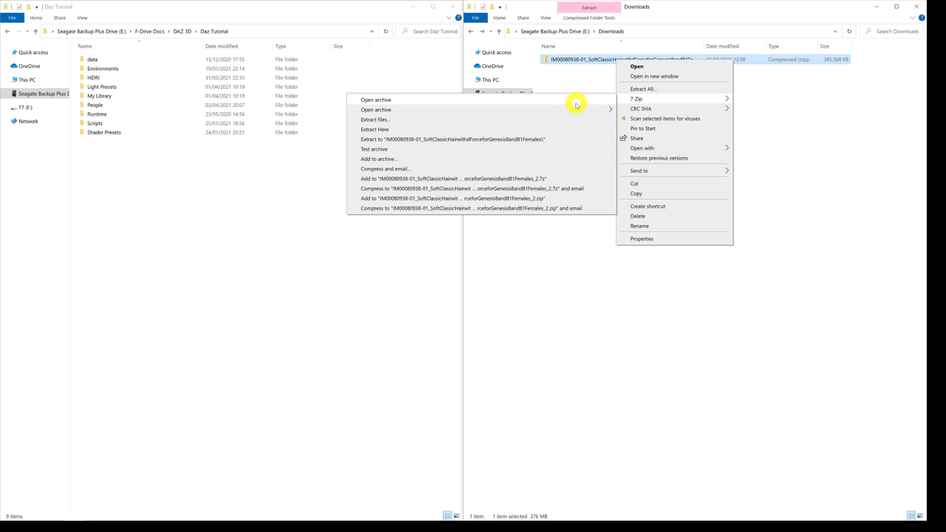
In 7-Zip, browse the archive down through Content > People > Genesis 8 Female > Hair to check its structure.
click(375, 100)
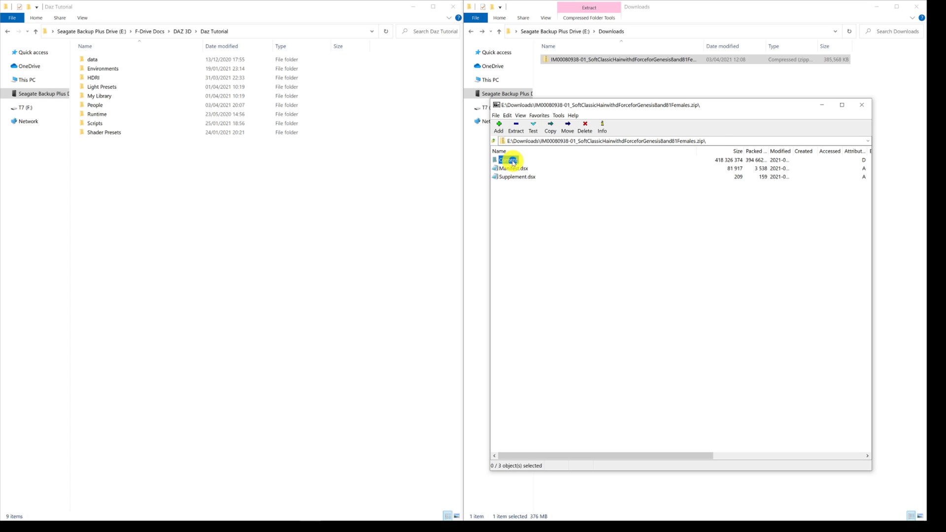
double_click(506, 159)
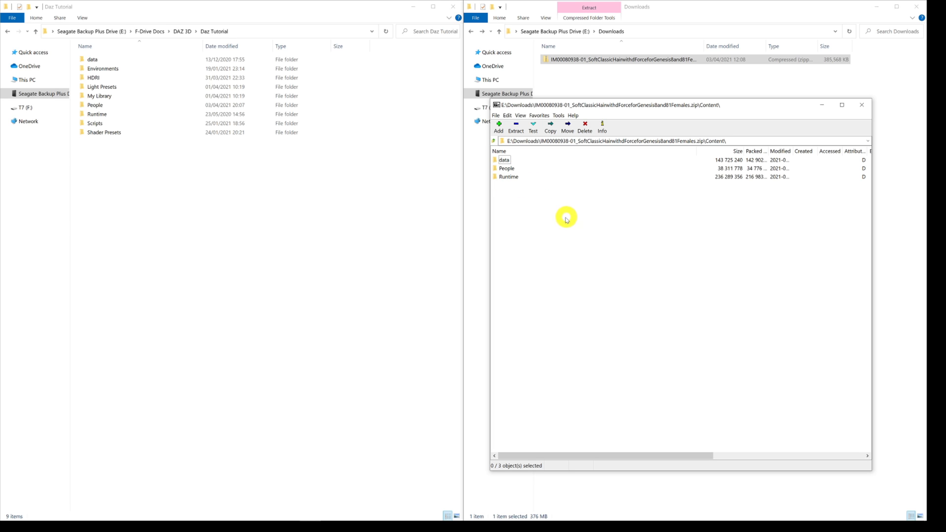
mouse_move(566, 228)
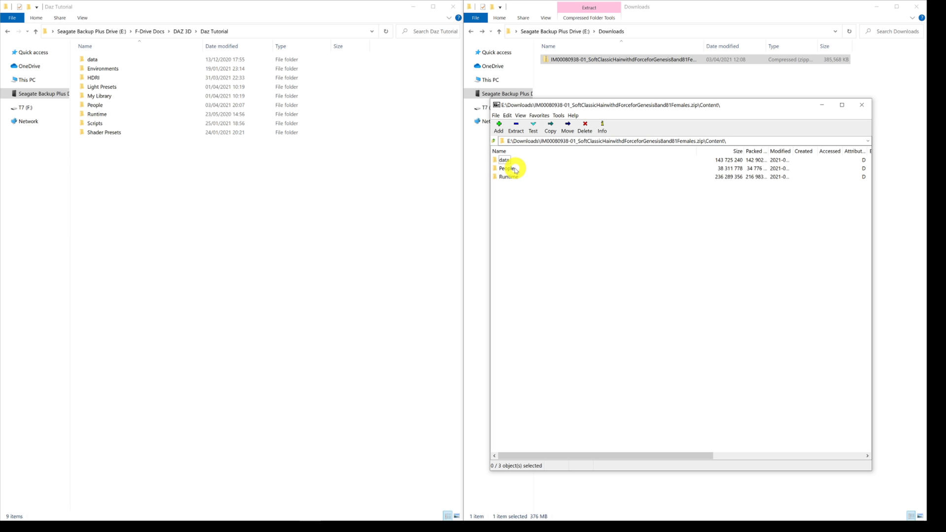
mouse_move(561, 207)
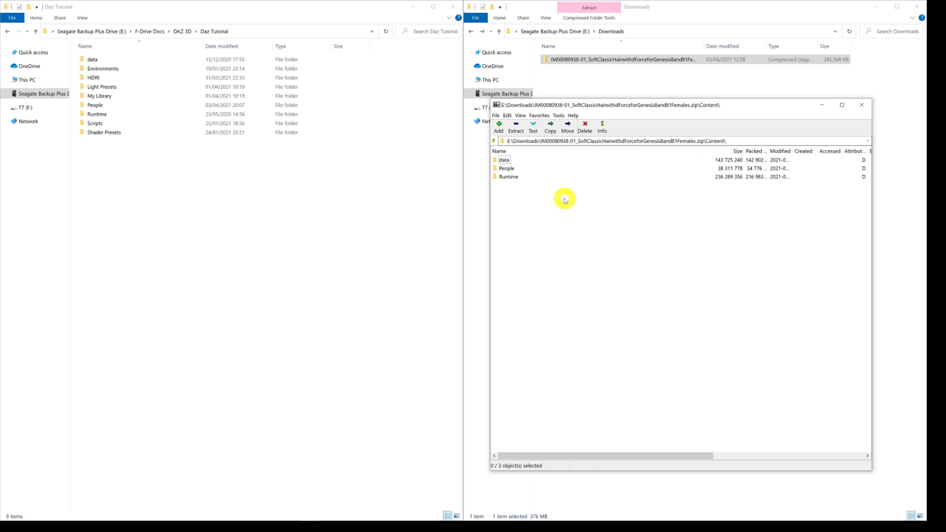
mouse_move(511, 170)
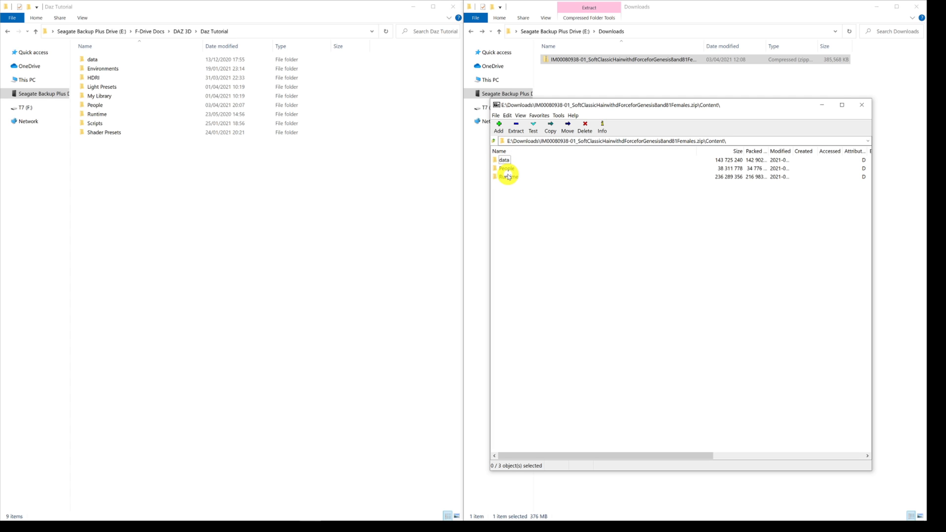
double_click(505, 168)
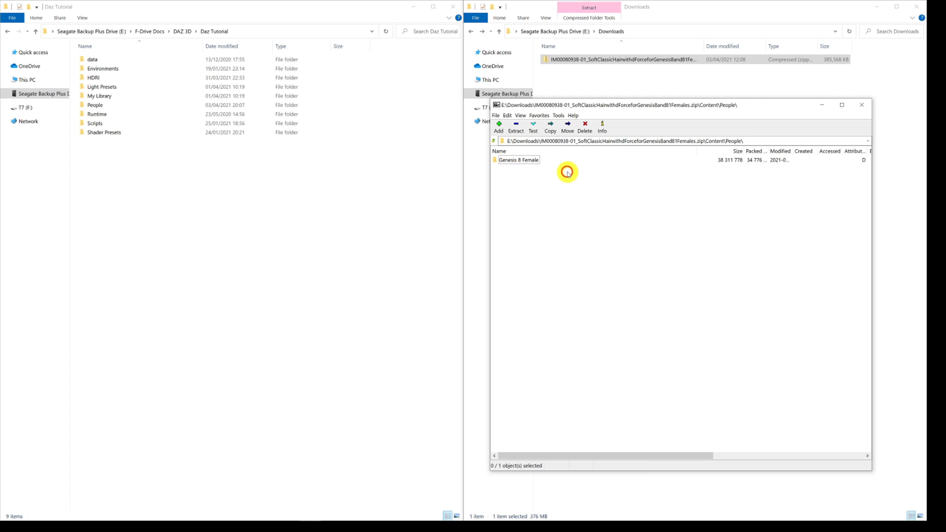
double_click(519, 159)
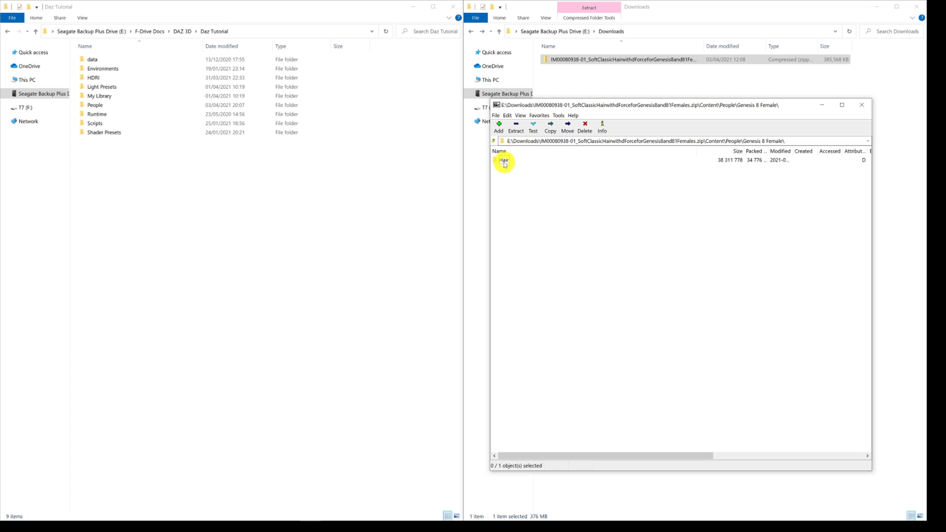
double_click(503, 160)
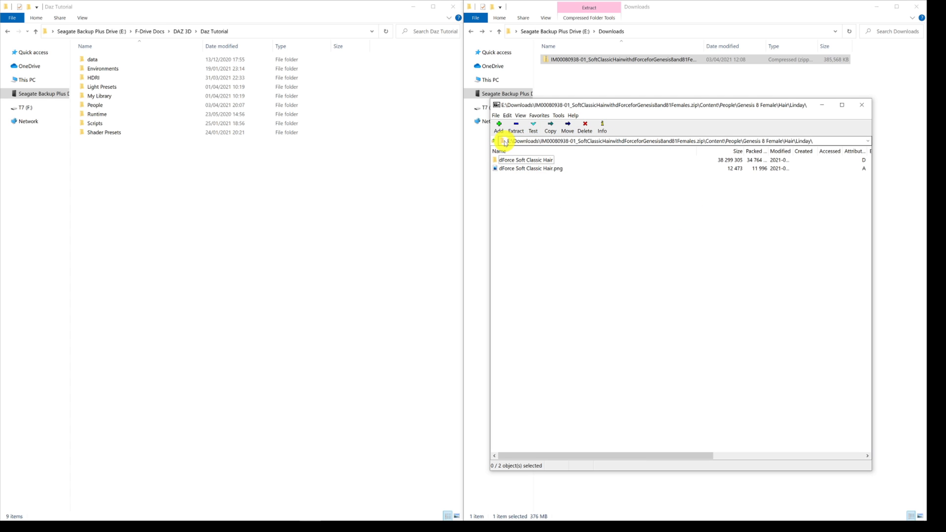
Return to the Content level and select data, People and Runtime for extraction into Daz Tutorial.
click(494, 140)
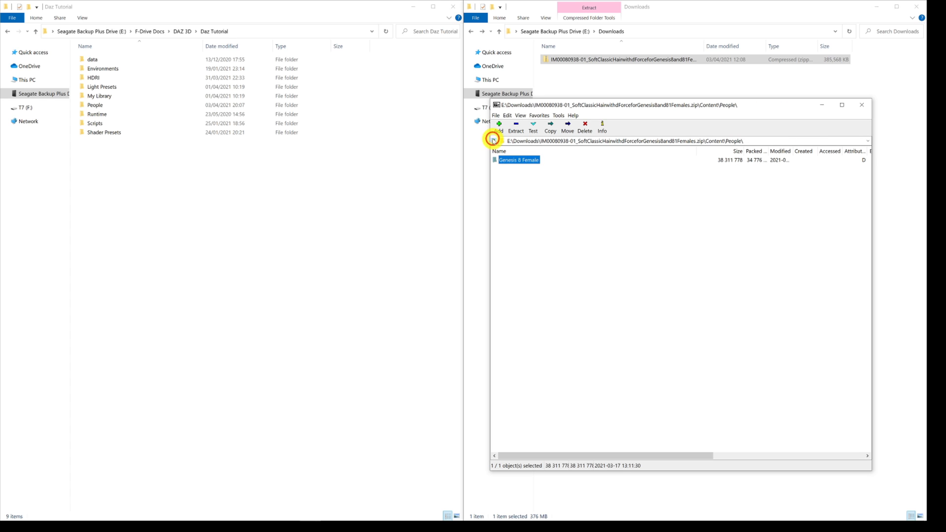
click(493, 139)
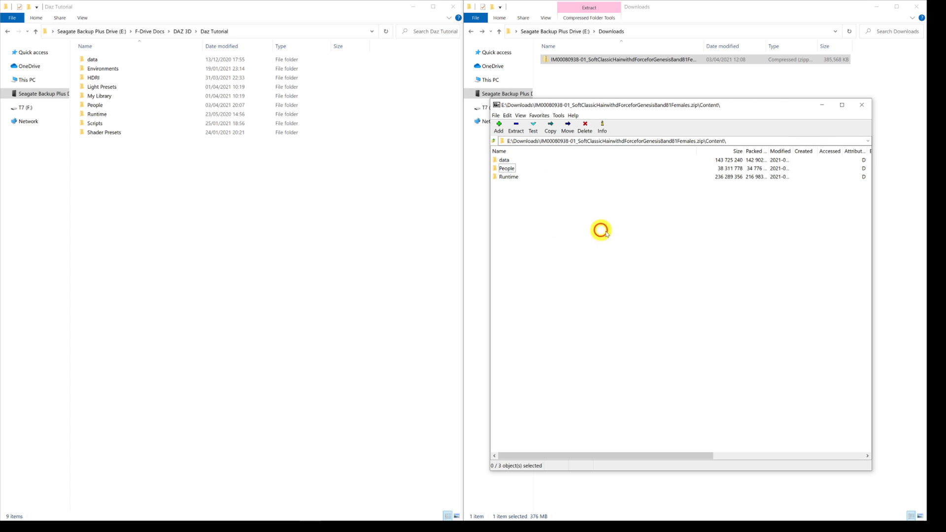
mouse_move(549, 198)
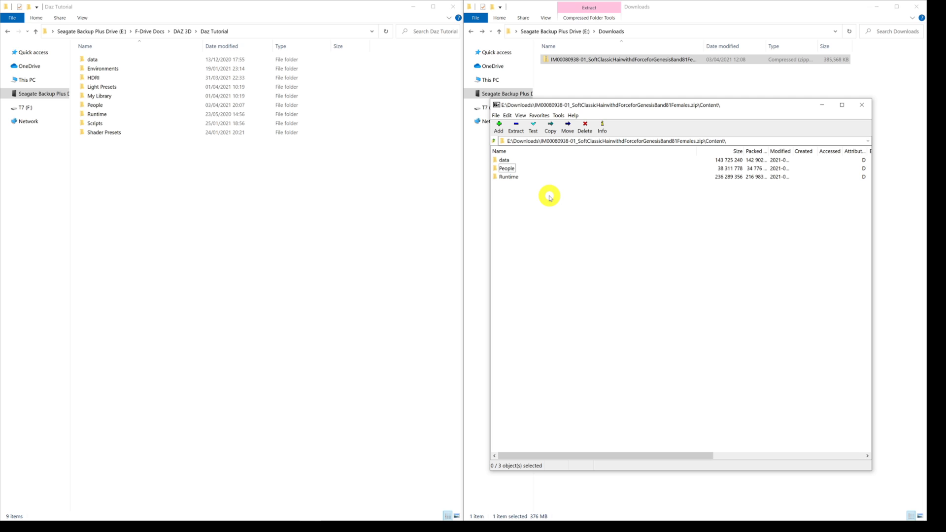
key(ctrl+a)
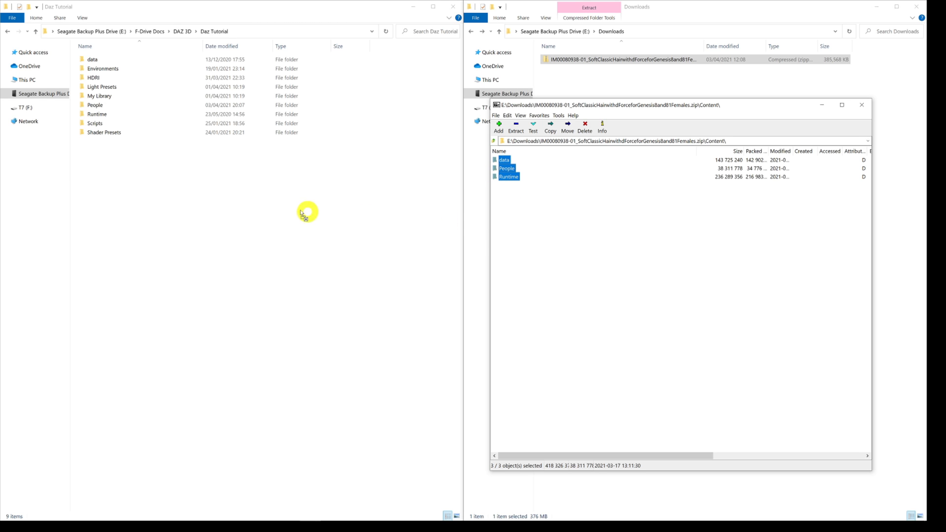
mouse_move(187, 232)
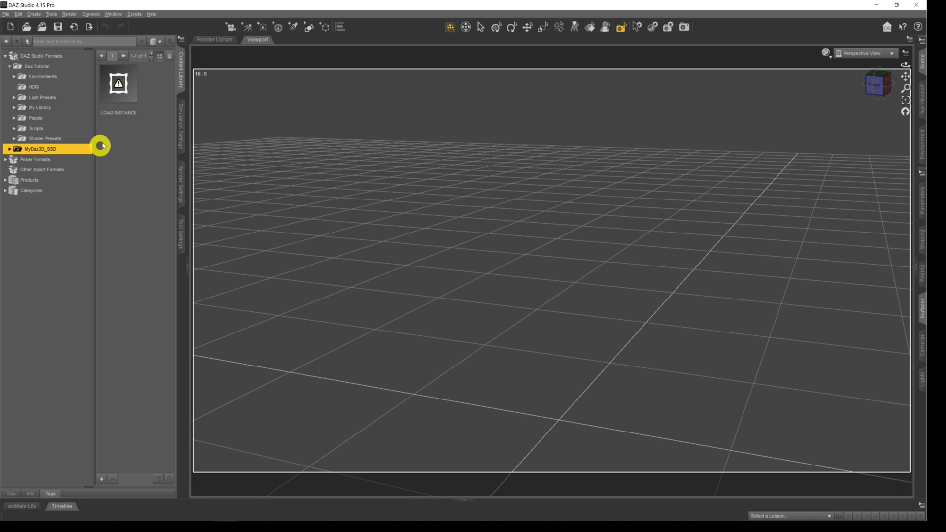
mouse_move(37, 66)
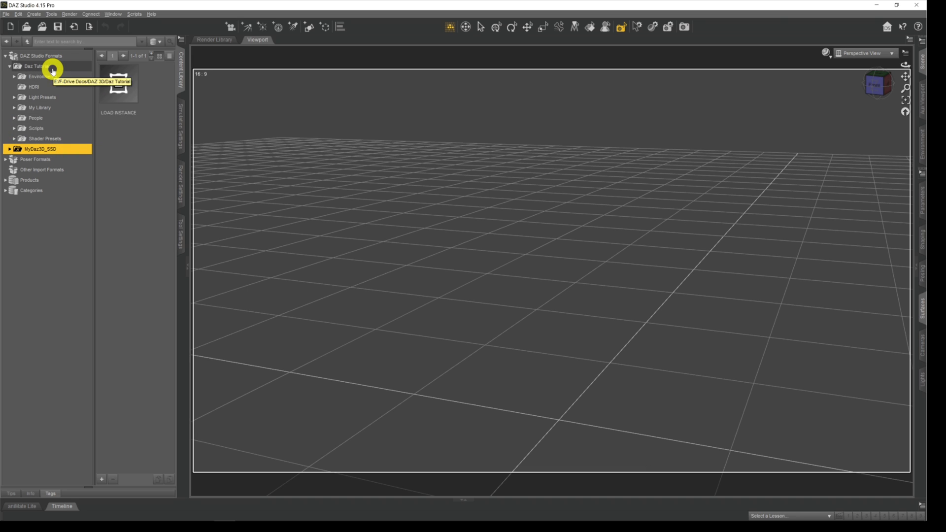
Refresh Daz Tutorial and expand People > Genesis 8 Female > Hair to reveal the dForce Soft Classic Hair presets.
right_click(36, 66)
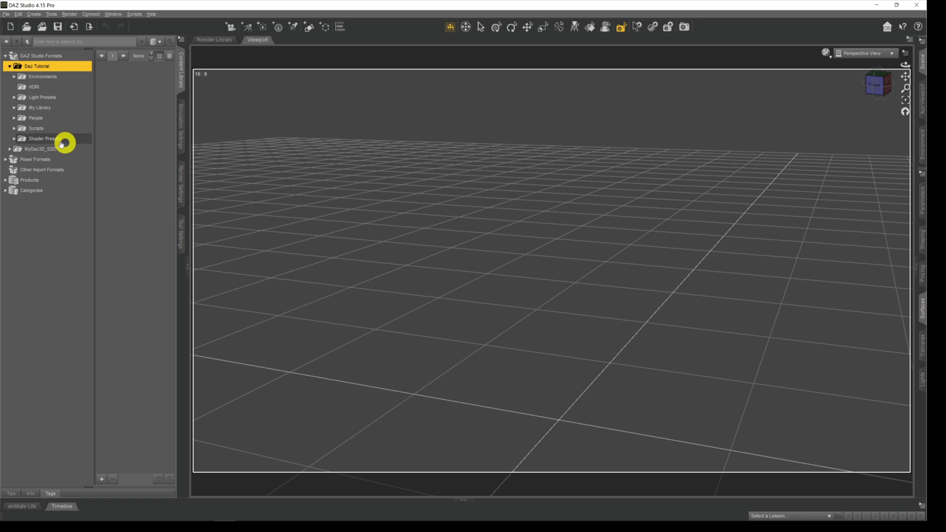
click(36, 117)
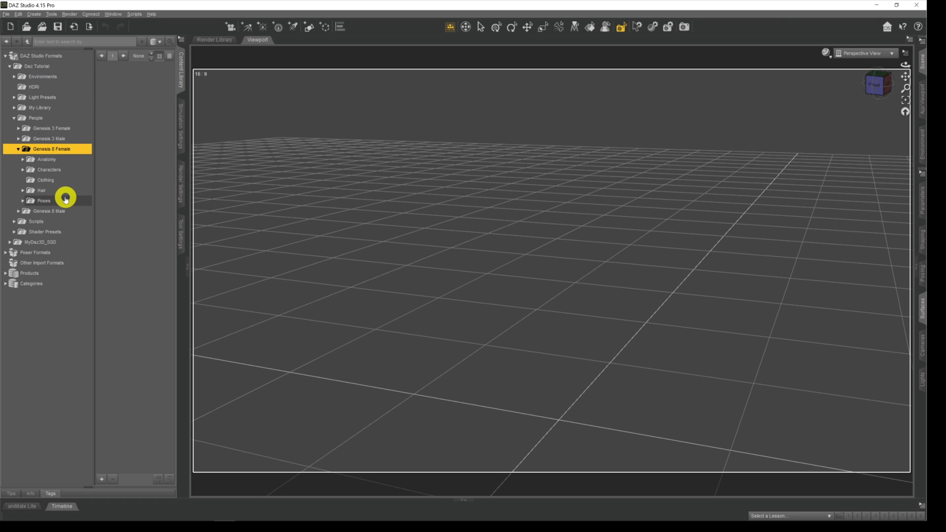
click(42, 190)
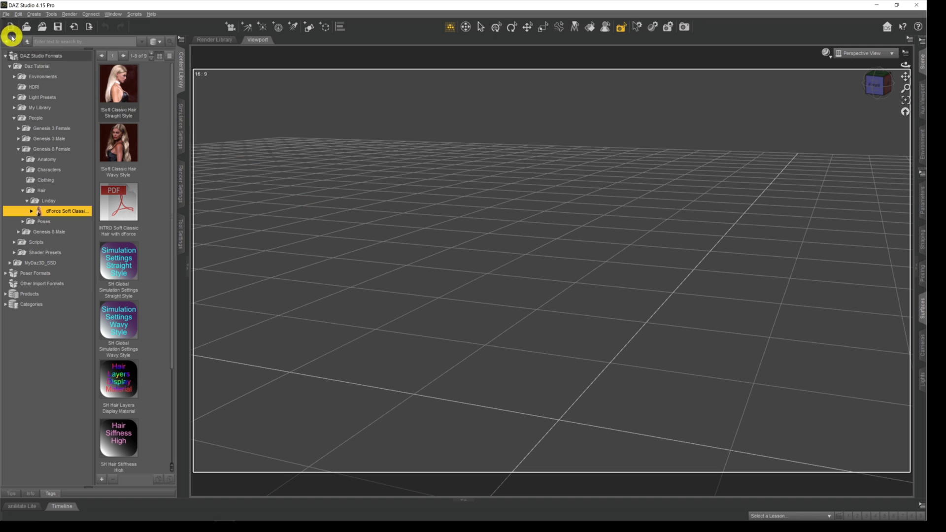
From Preferences' Content section, bring up the Content Directory Manager showing Daz Tutorial under DAZ Studio Formats.
click(18, 14)
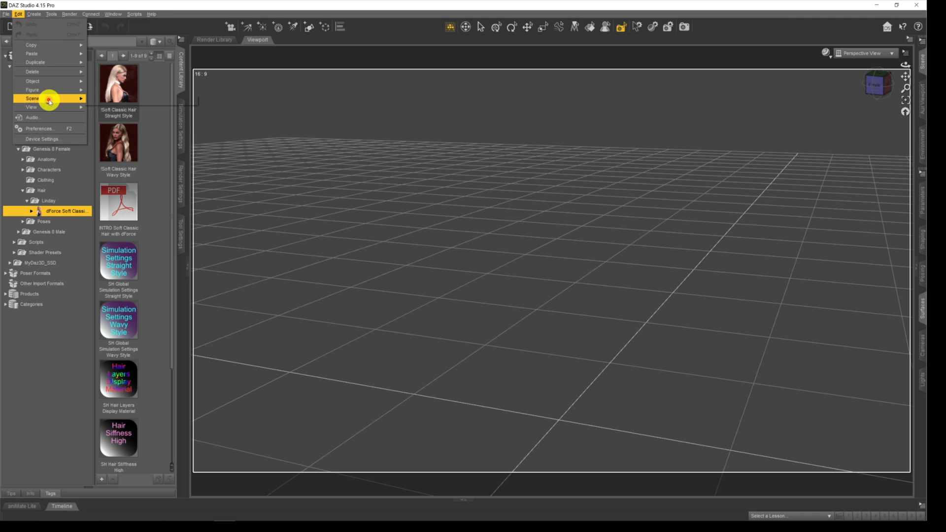
click(39, 128)
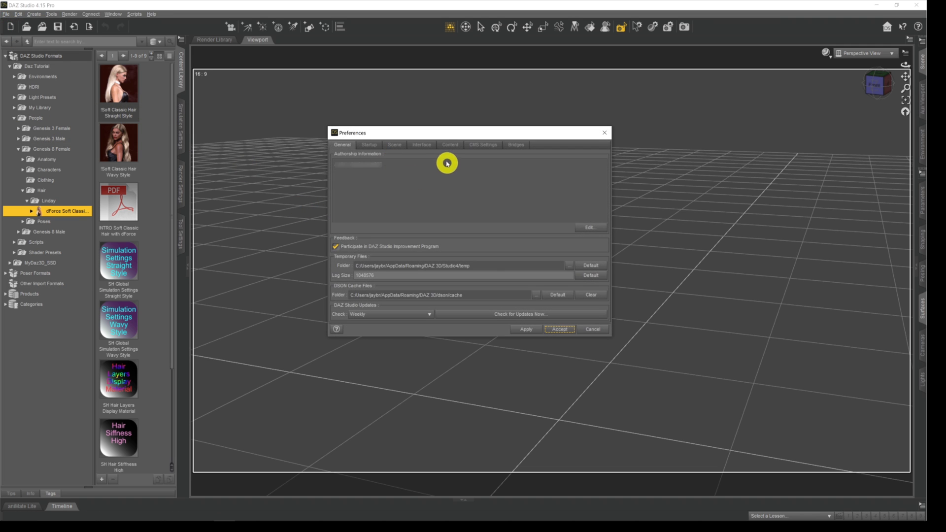
click(449, 145)
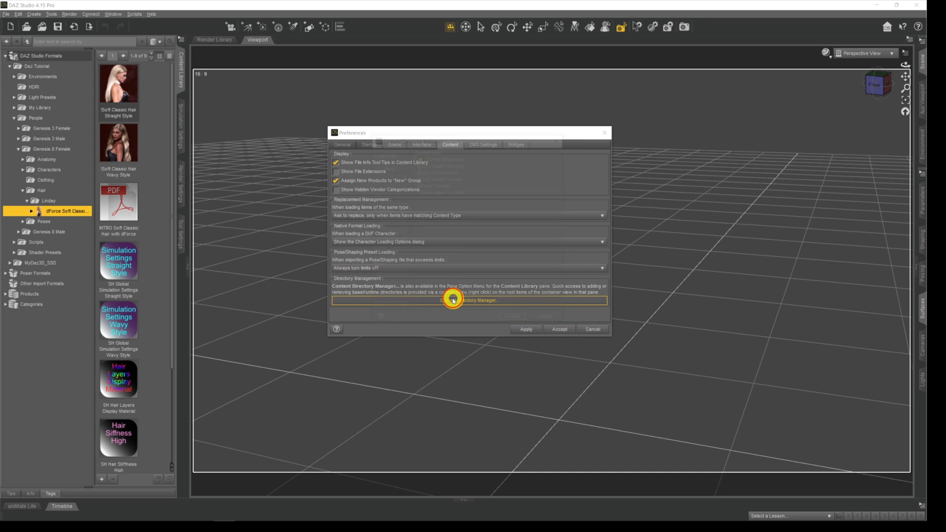
click(452, 301)
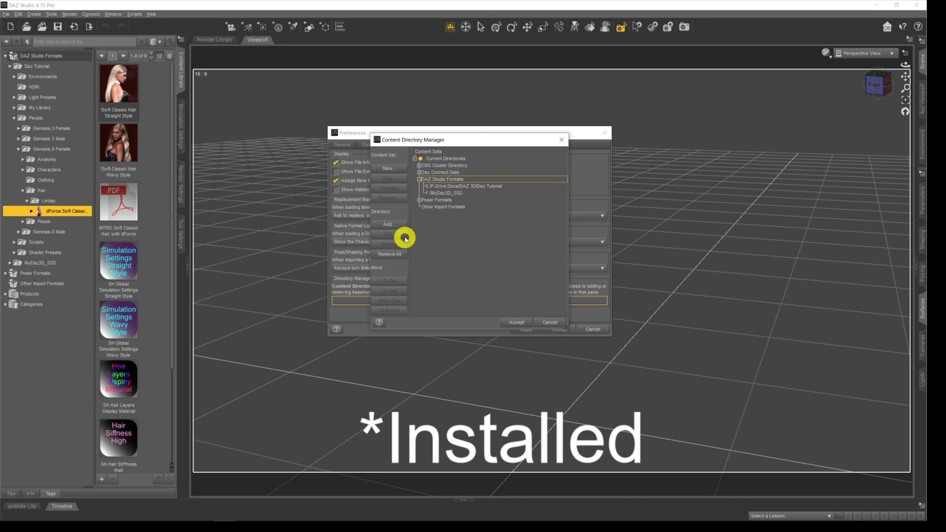
mouse_move(421, 239)
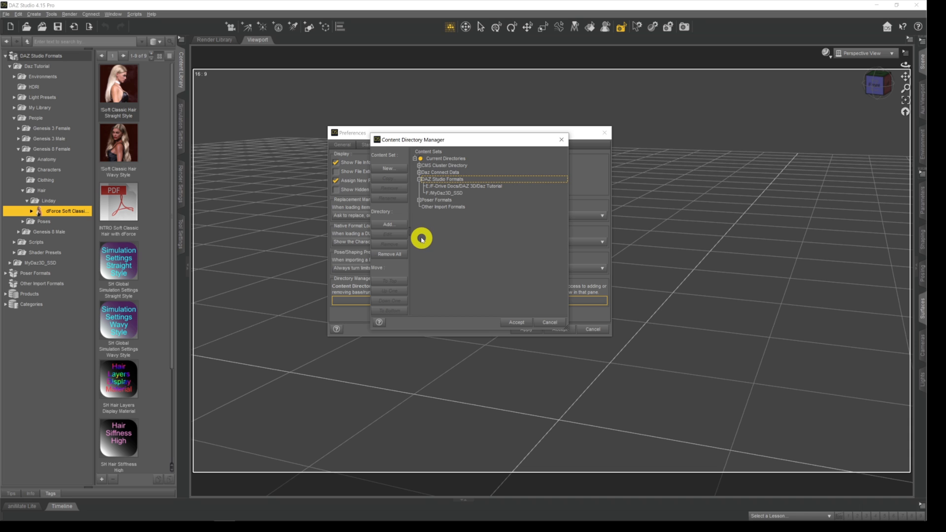
mouse_move(426, 254)
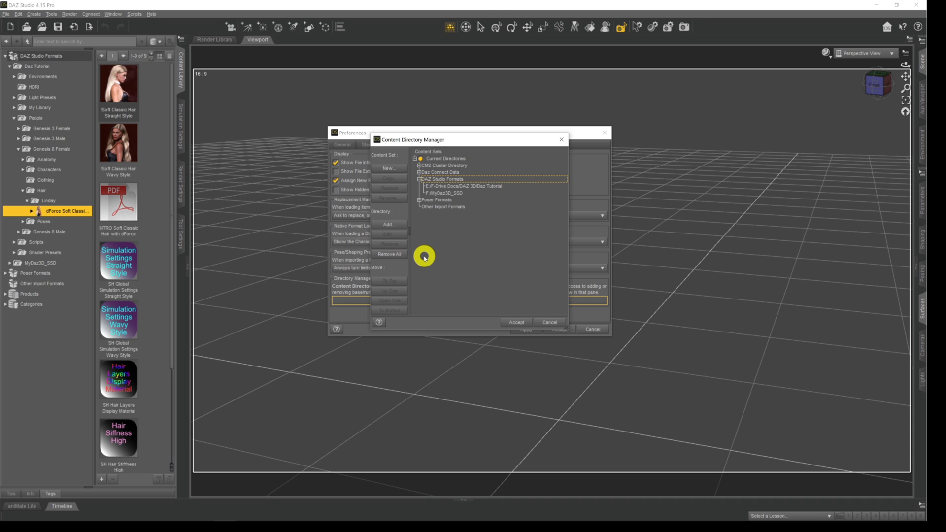
mouse_move(424, 249)
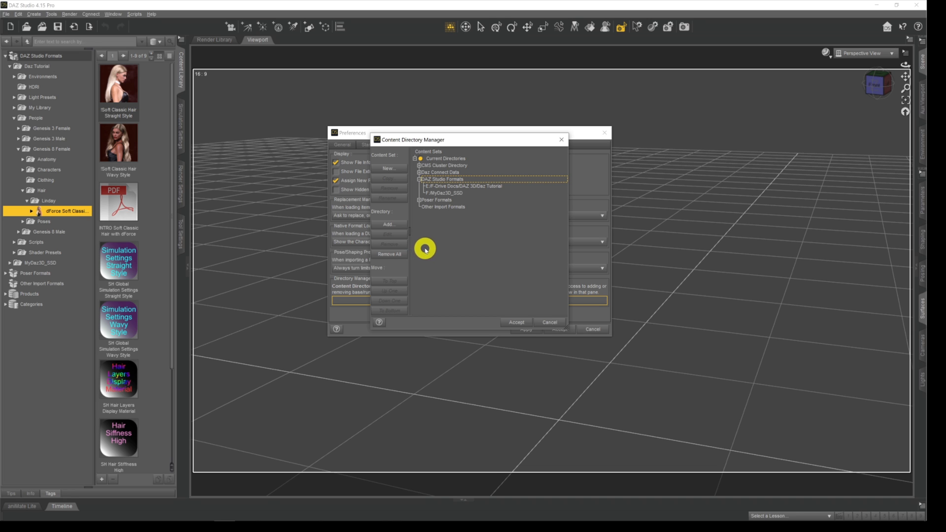
mouse_move(506, 260)
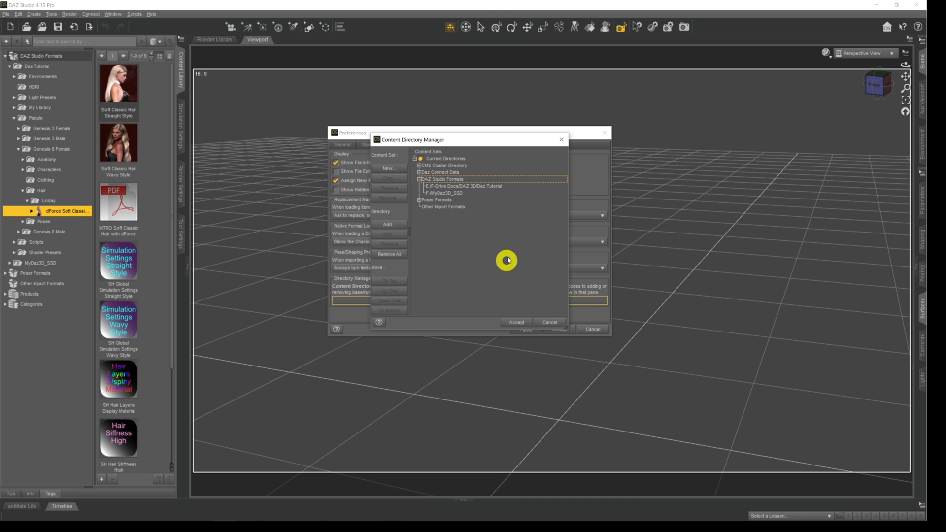
mouse_move(567, 198)
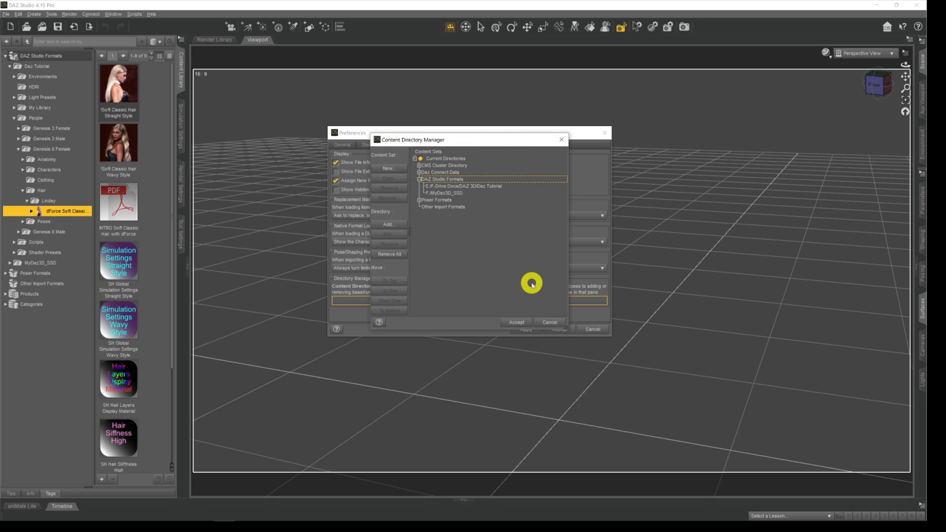
mouse_move(521, 248)
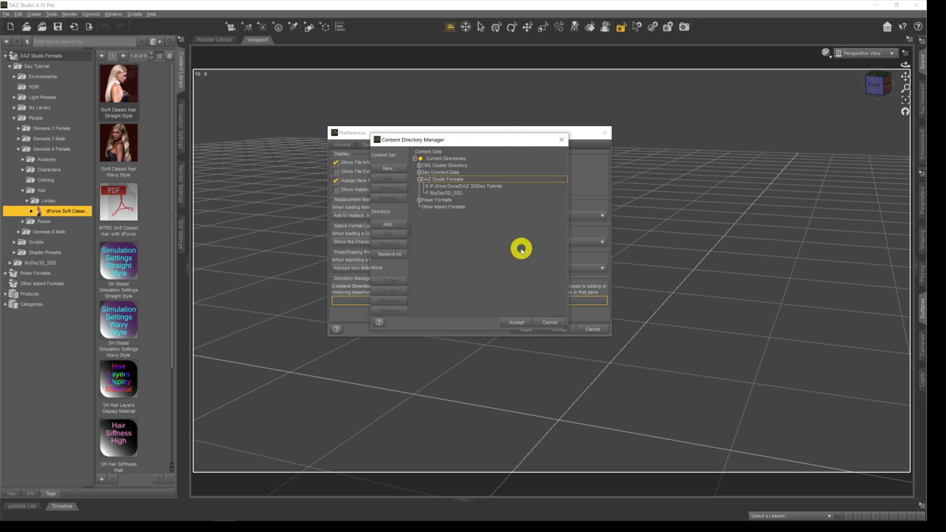
mouse_move(509, 255)
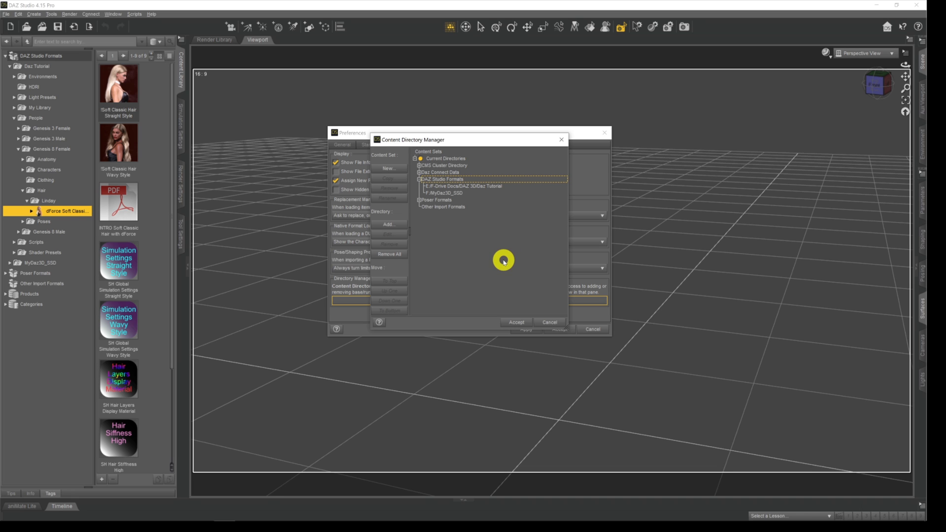
mouse_move(515, 250)
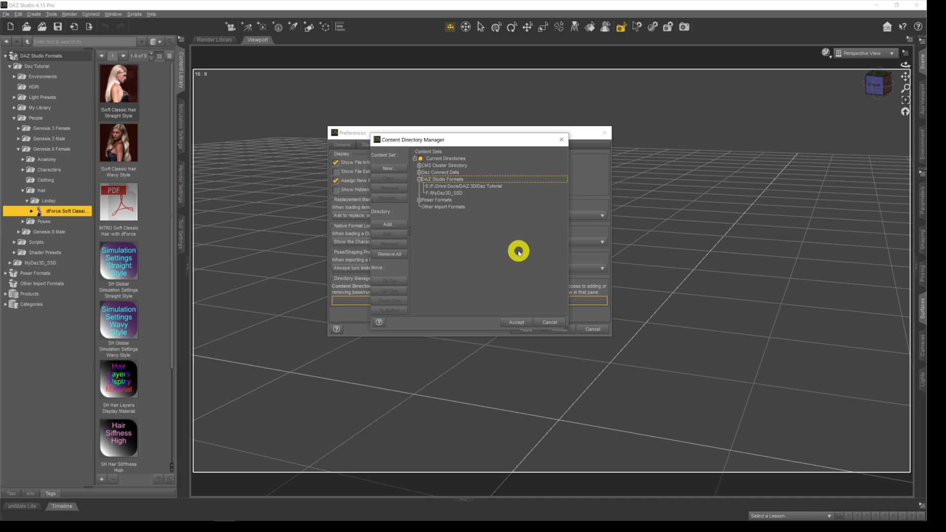
mouse_move(522, 249)
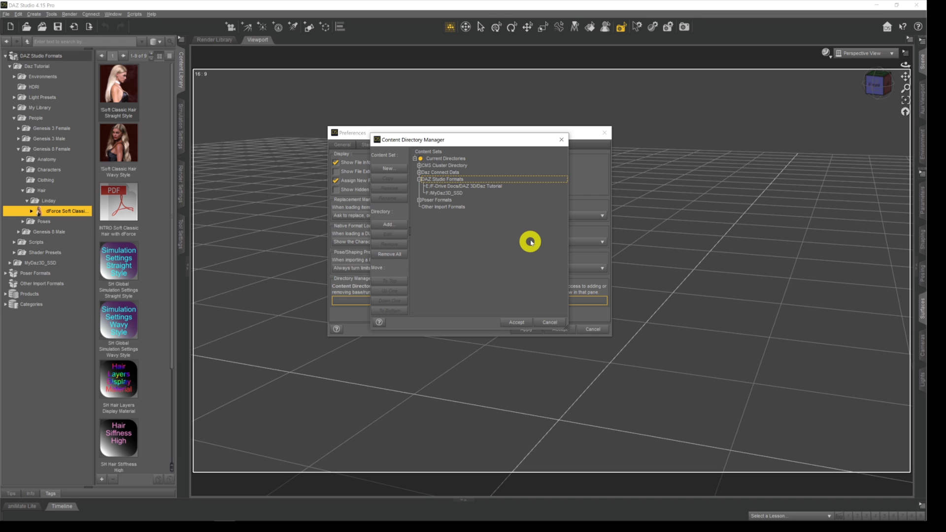
mouse_move(522, 246)
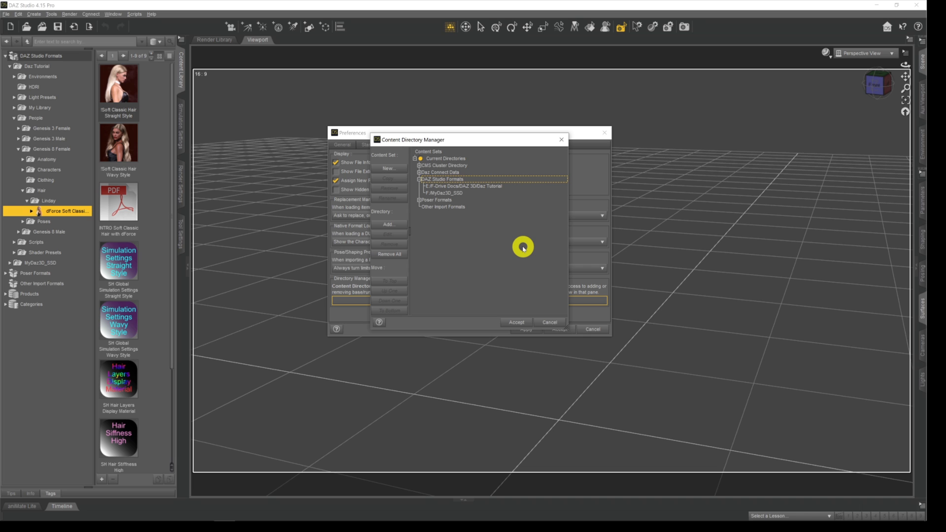
mouse_move(517, 252)
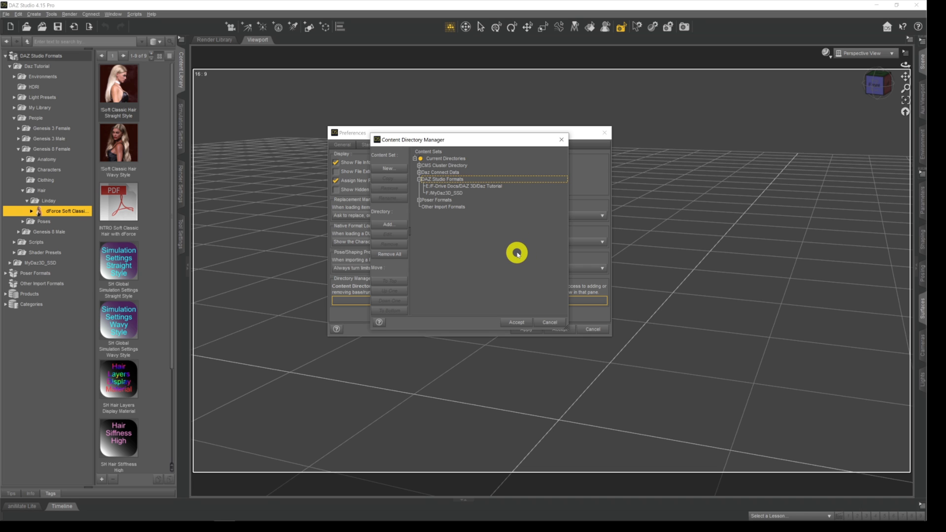